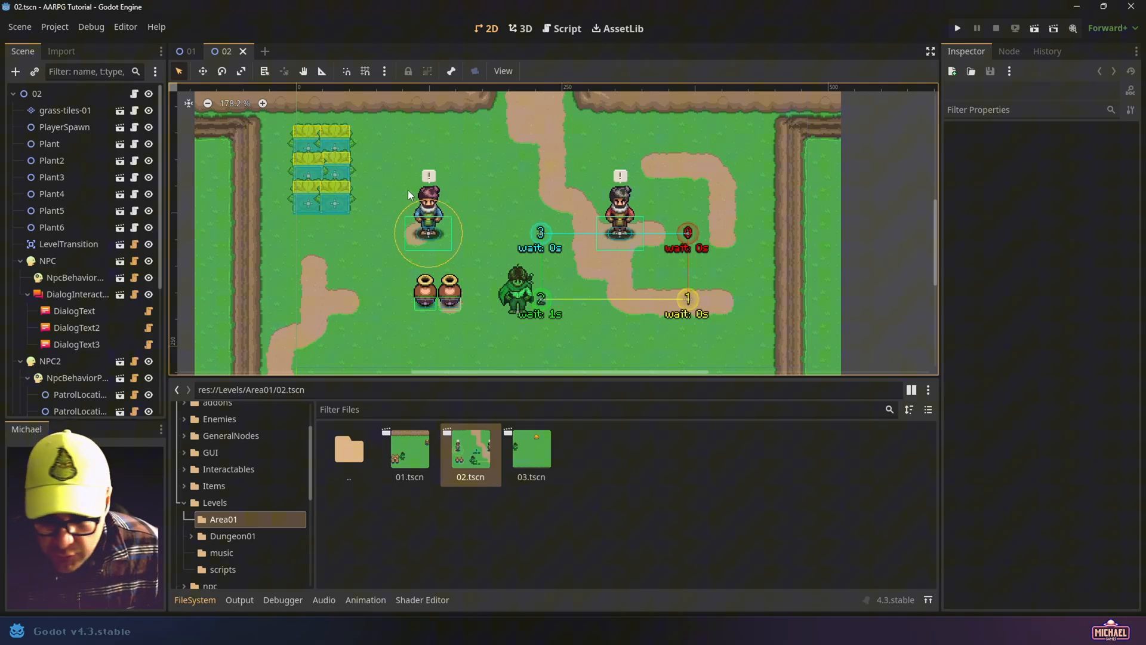
pyautogui.moveTo(394, 222)
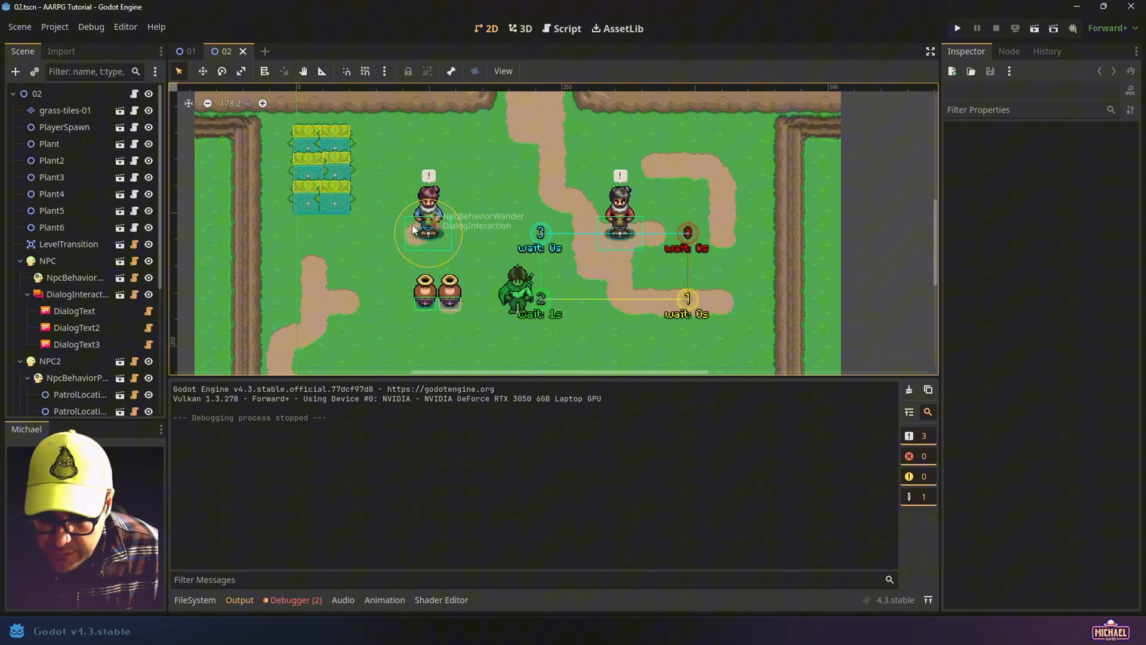
# Launch the current level in a debug game window to watch the NPCs wander
pyautogui.click(75, 277)
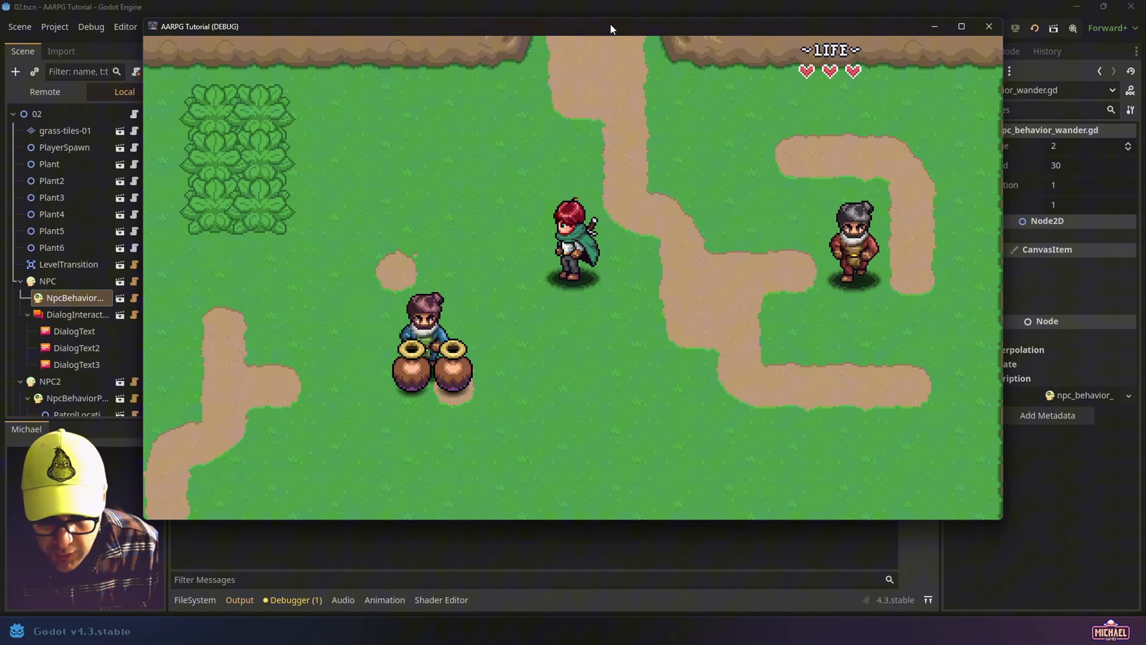
# Close the running game and open npc_behavior_wander.gd in the Script editor
pyautogui.click(989, 26)
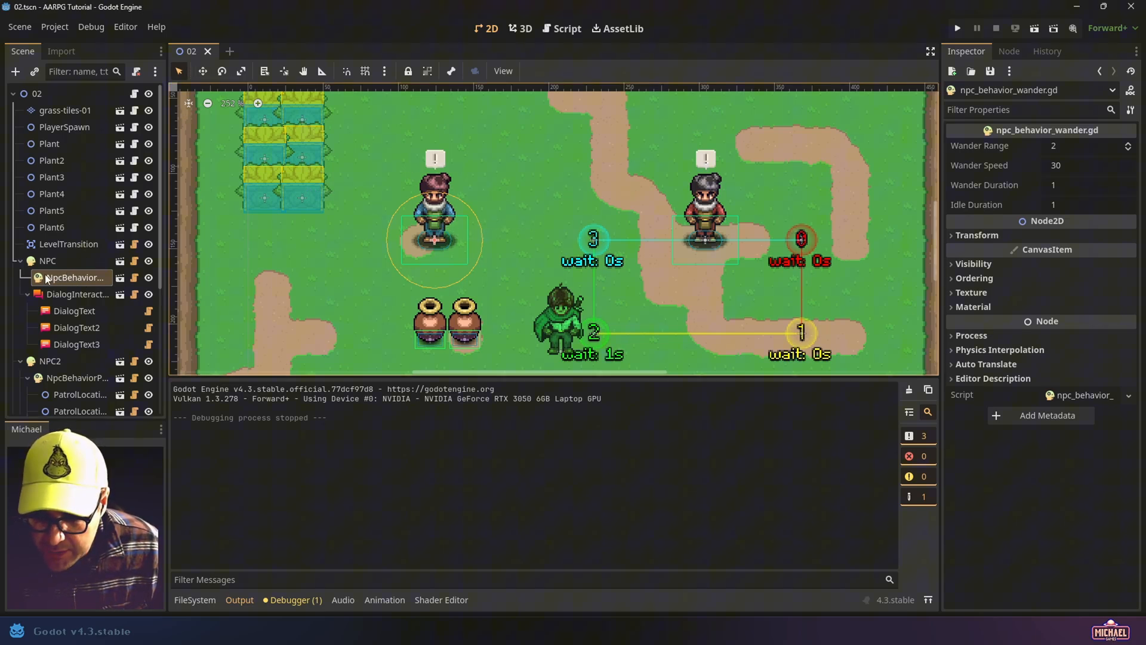
pyautogui.moveTo(72, 277)
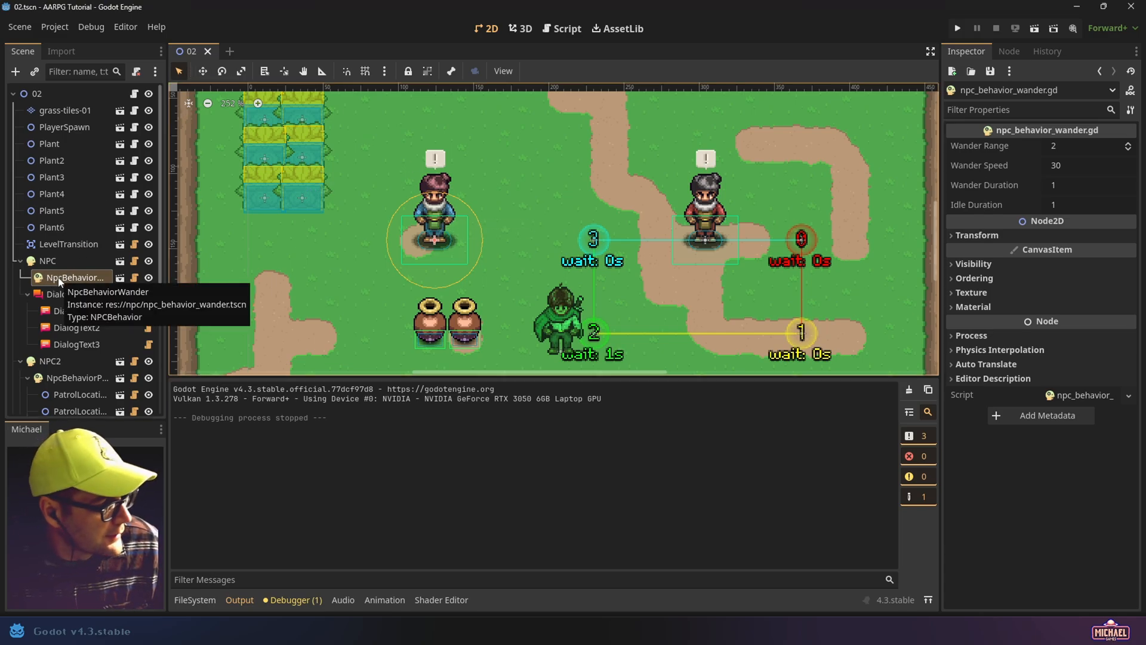
pyautogui.moveTo(134, 281)
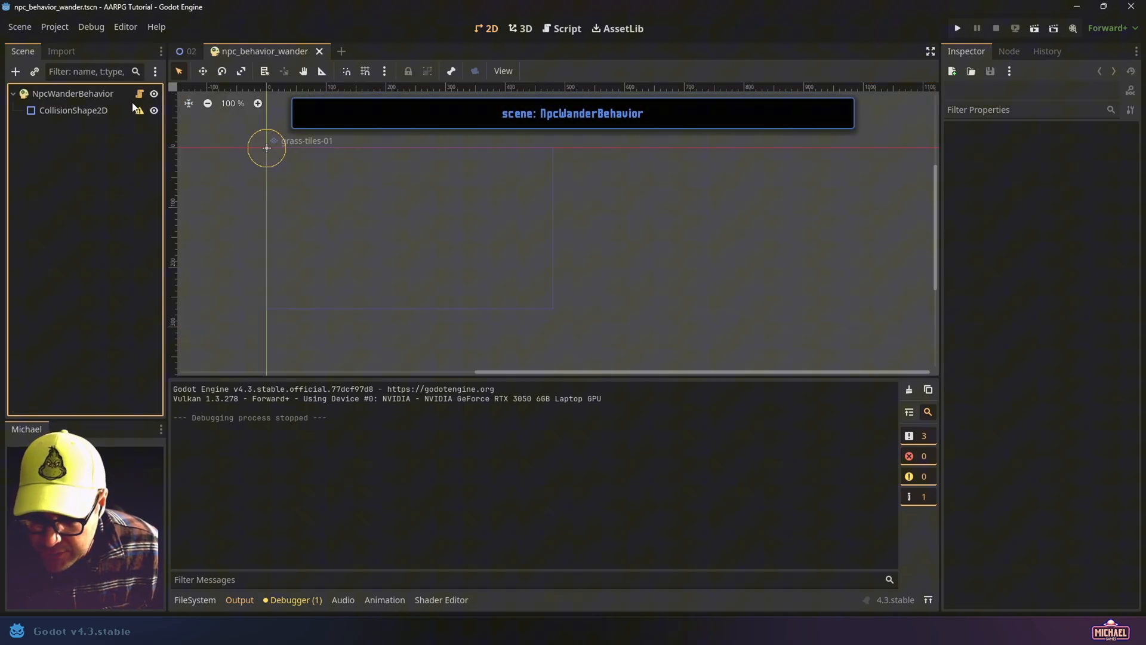
pyautogui.click(561, 29)
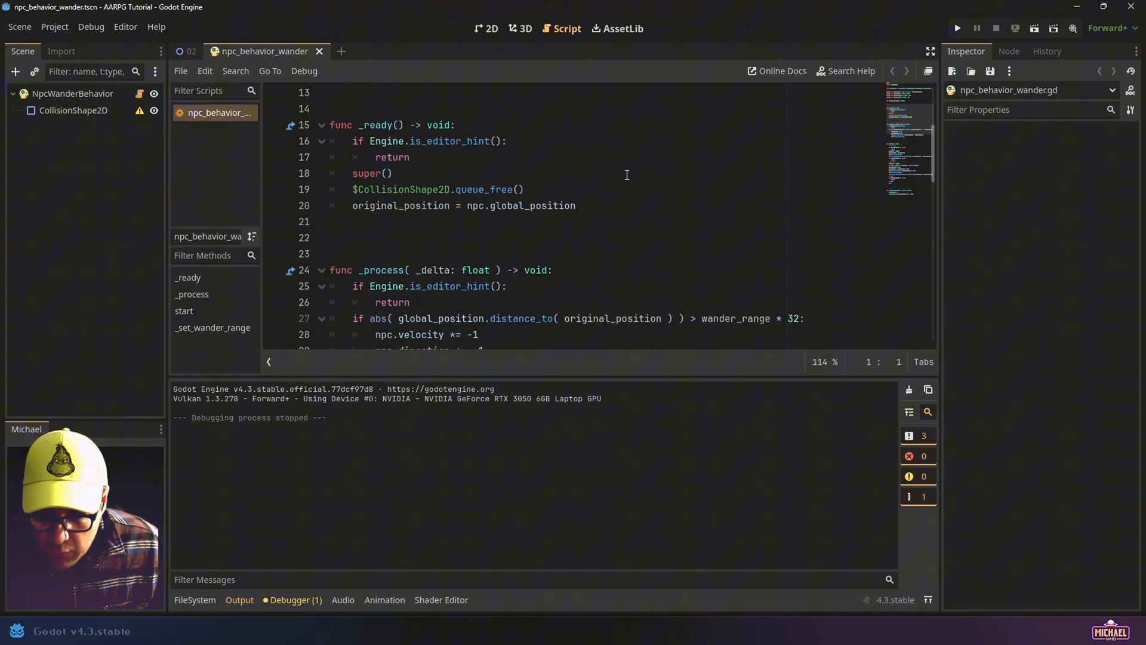
pyautogui.scroll(-3)
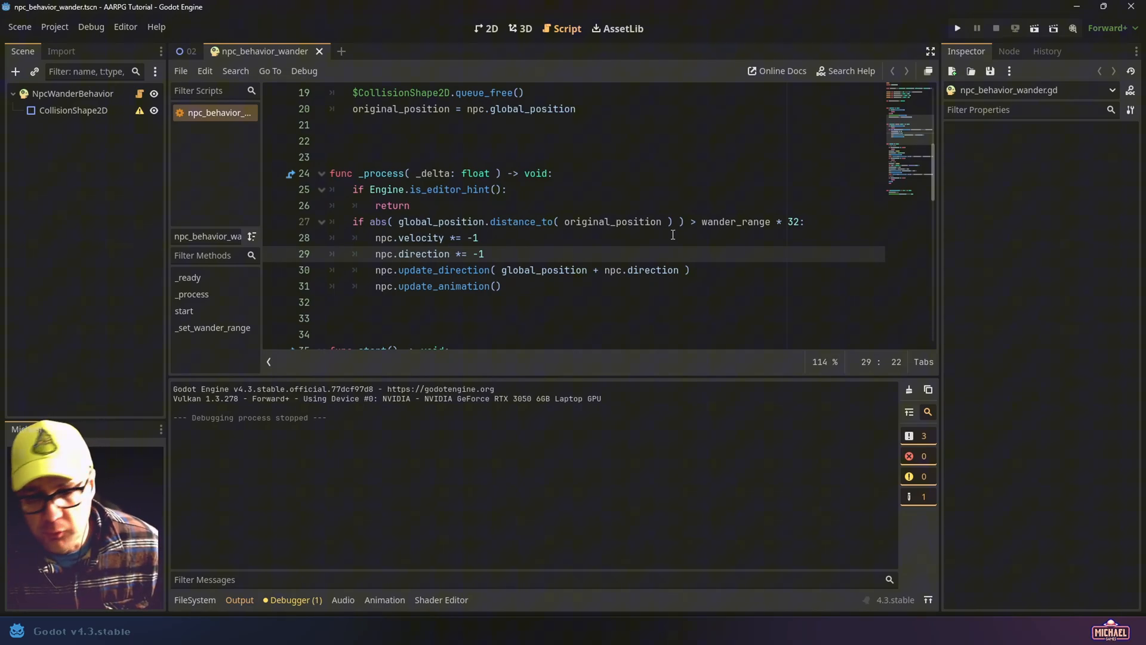
# Comment out the range-check lines 27–31 in _process with Ctrl+K
pyautogui.moveTo(352, 222); pyautogui.dragTo(483, 253)
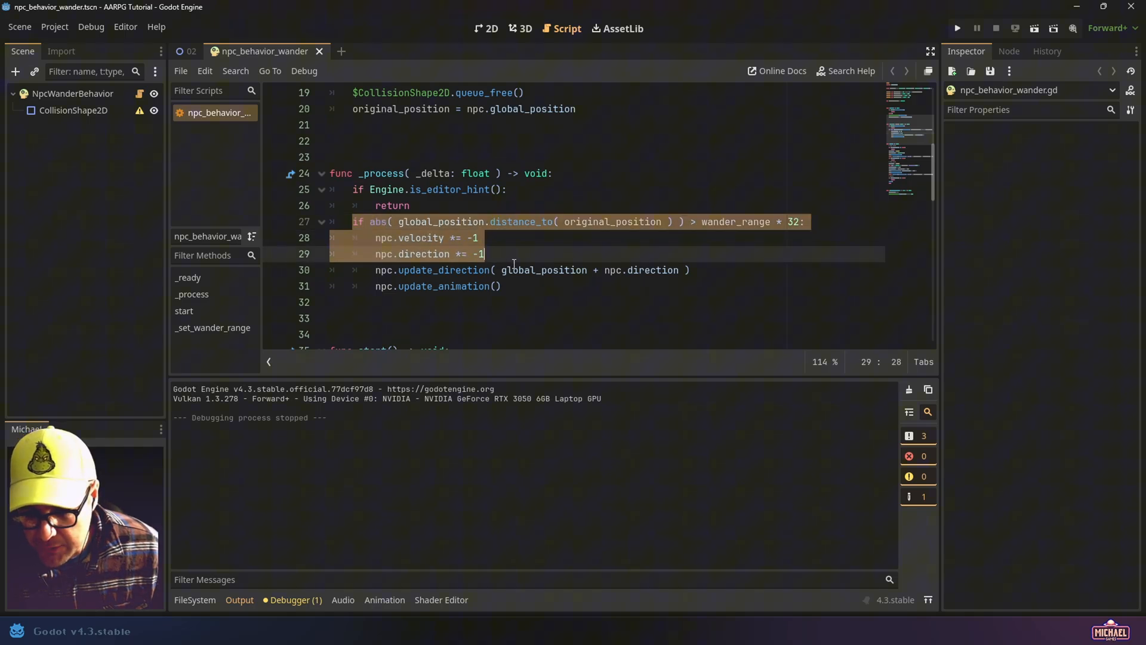
pyautogui.press('ctrl+k')
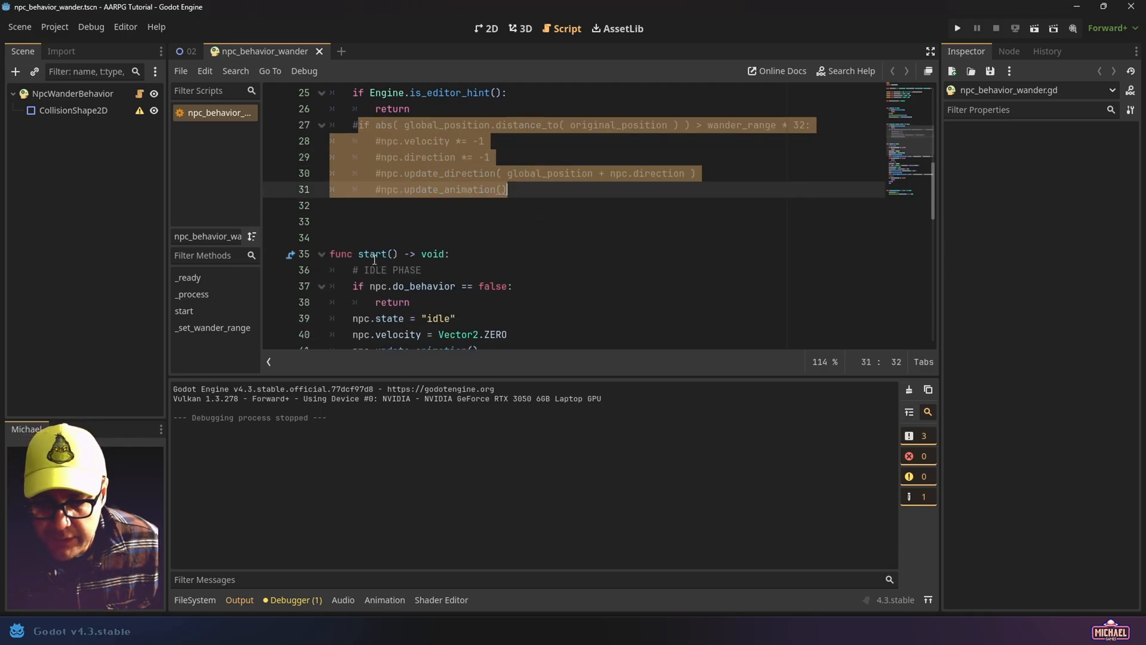
pyautogui.scroll(-3)
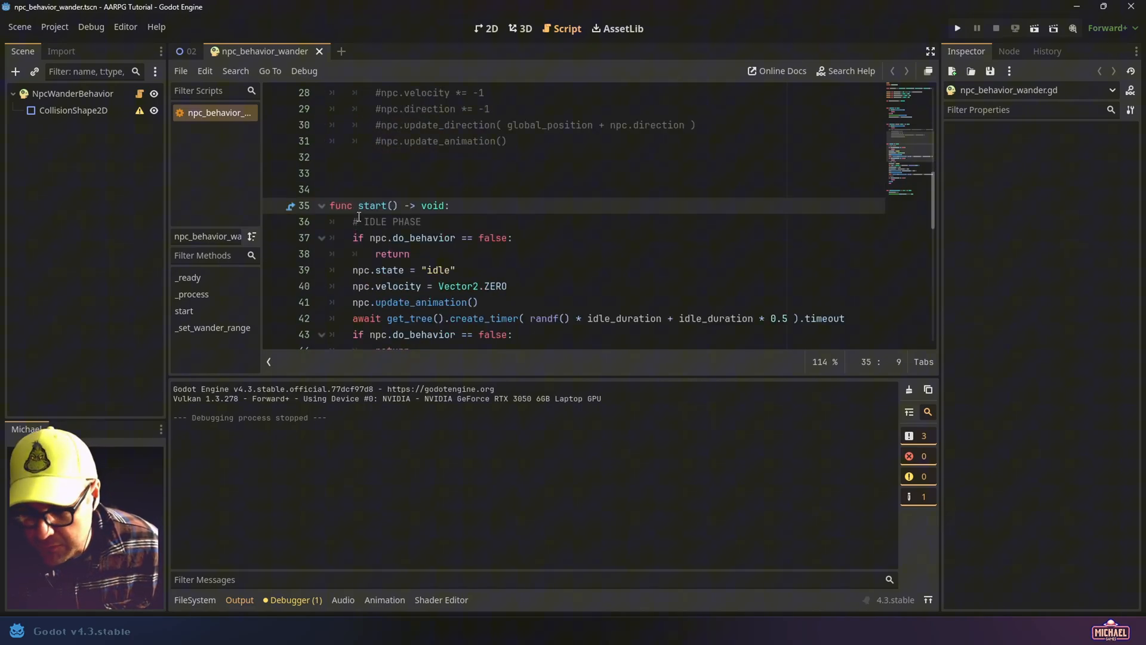
pyautogui.scroll(-3)
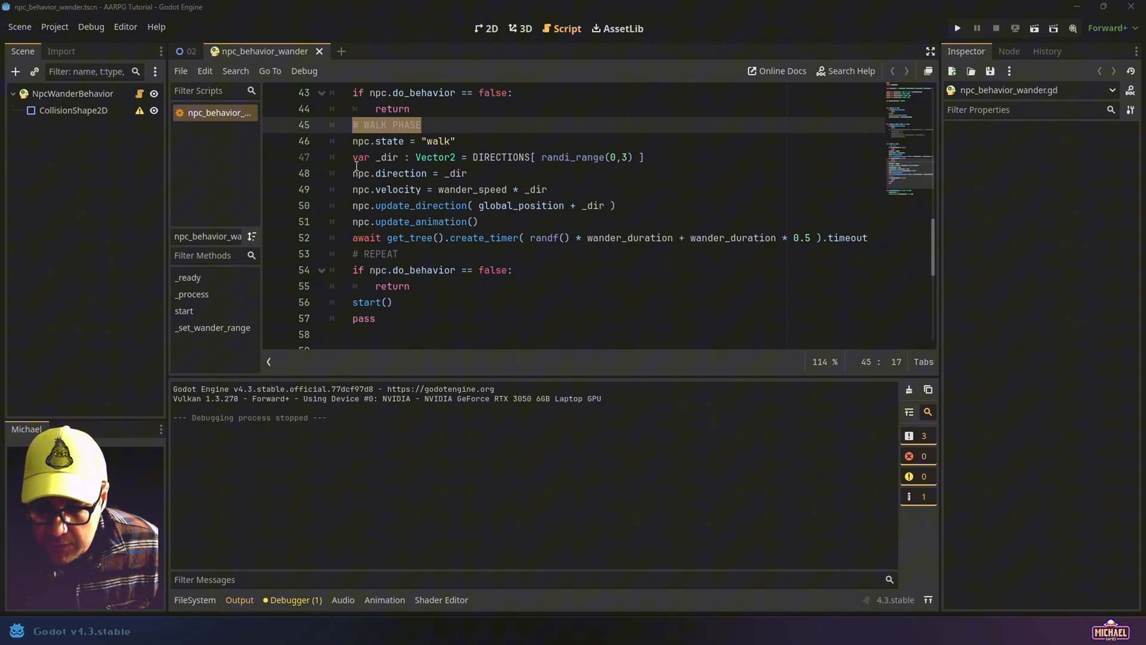
# Select the commented-out range-check condition line
pyautogui.click(391, 157)
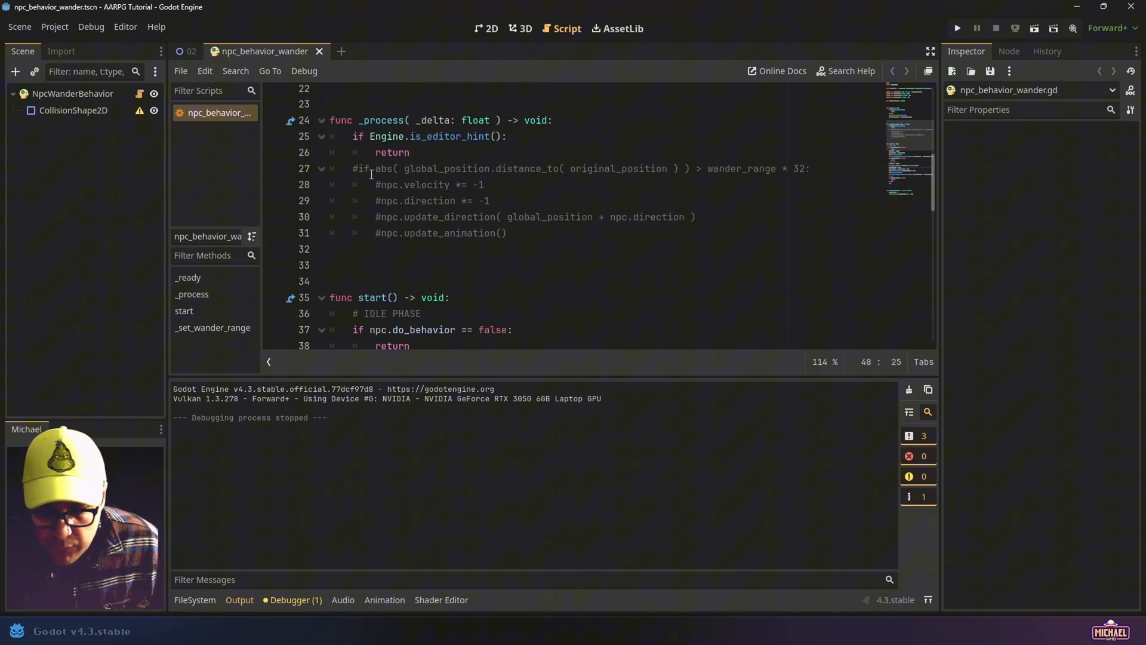
pyautogui.click(810, 169)
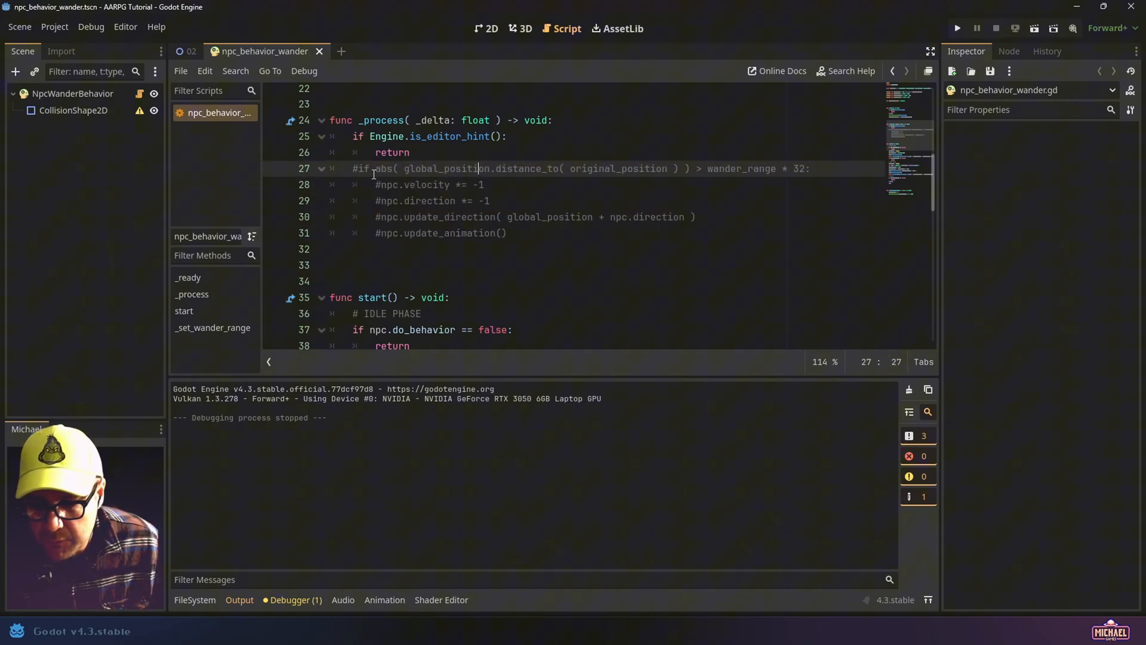
pyautogui.moveTo(357, 169); pyautogui.dragTo(810, 168)
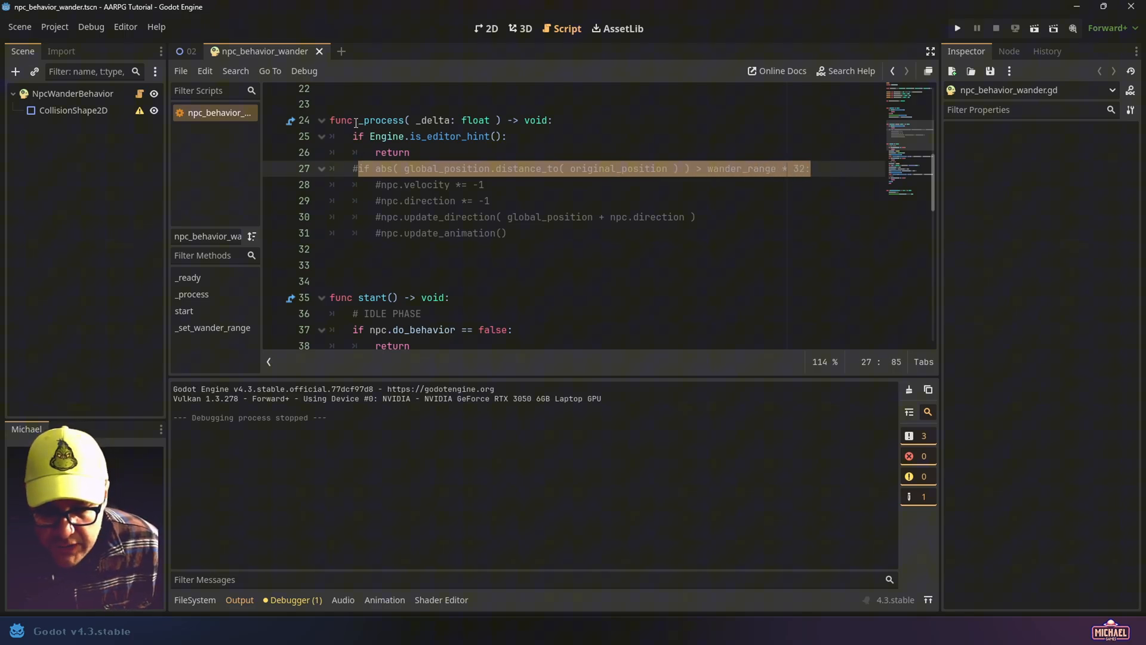
pyautogui.scroll(-3)
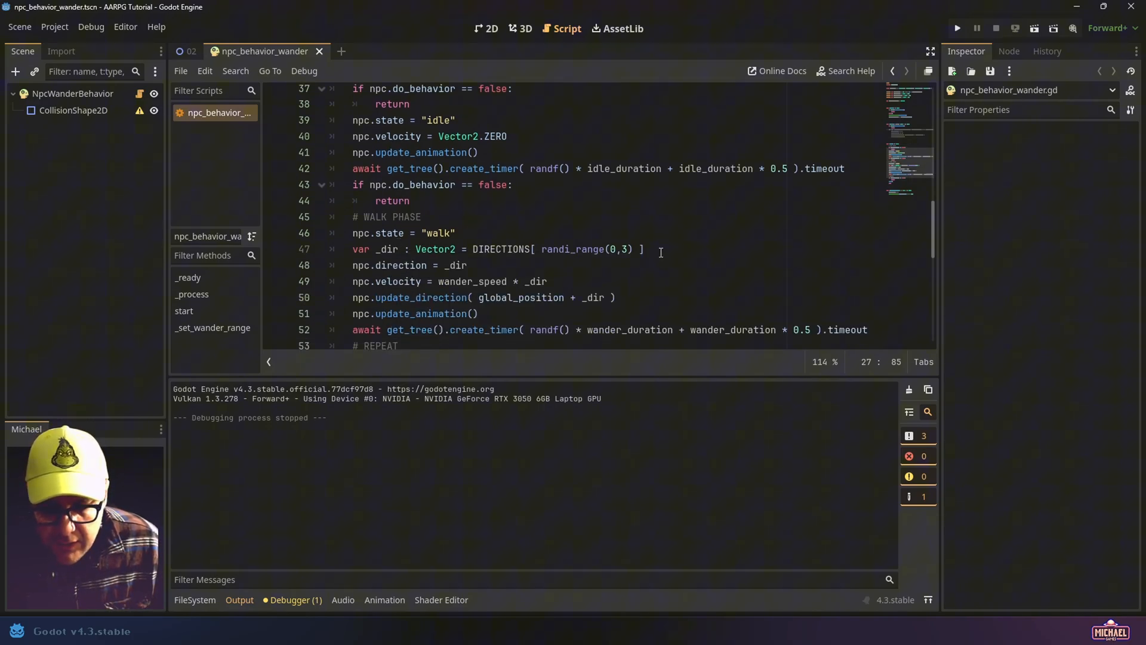
# Below var _dir, add 'if abs(global_position.distance_to(original_position)) > wander_range * 32:' holding pass
pyautogui.write('if abs( global_position.distance_to( original_position ) ) > wander_range * 32:')
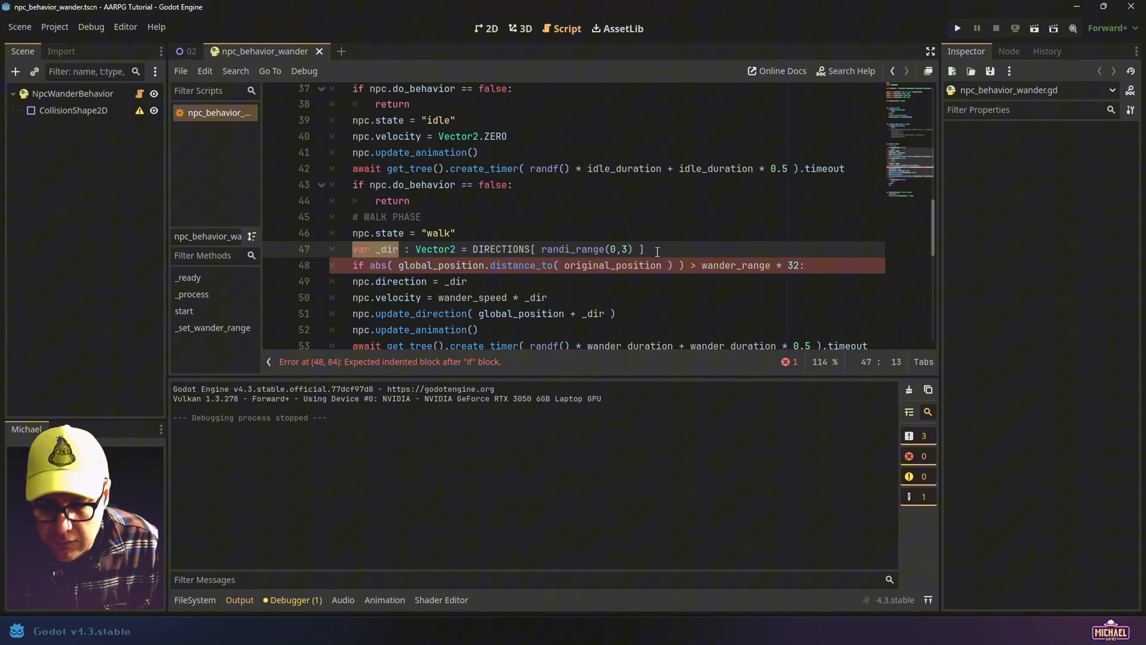
pyautogui.click(363, 250)
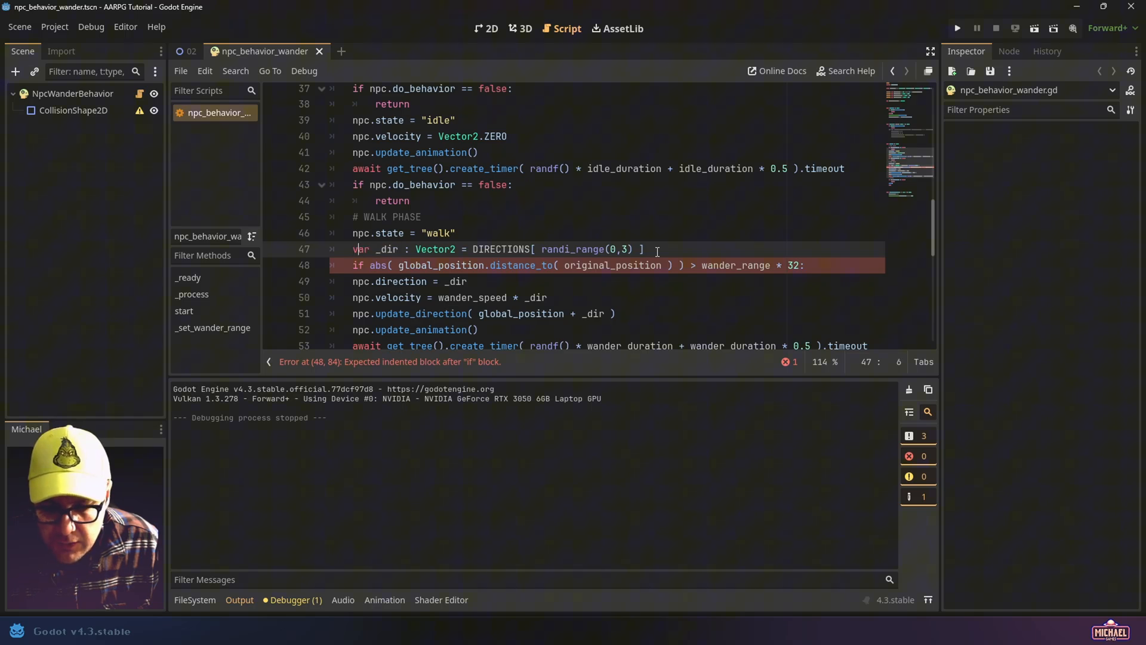
pyautogui.doubleClick(387, 250)
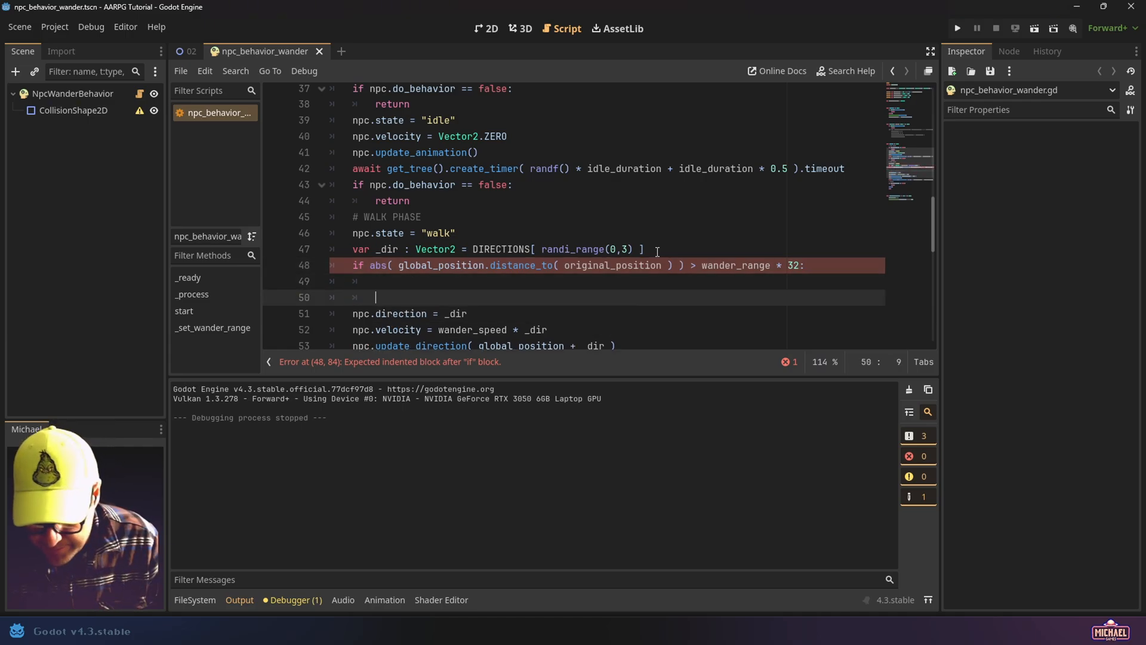
pyautogui.write('pass')
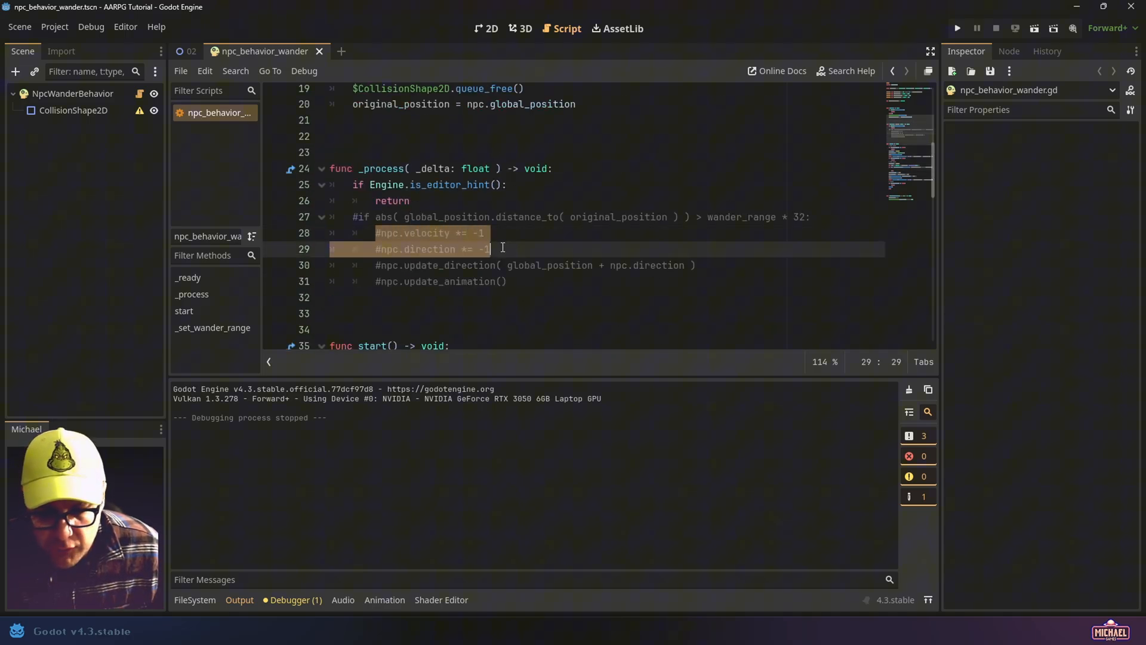
pyautogui.scroll(-3)
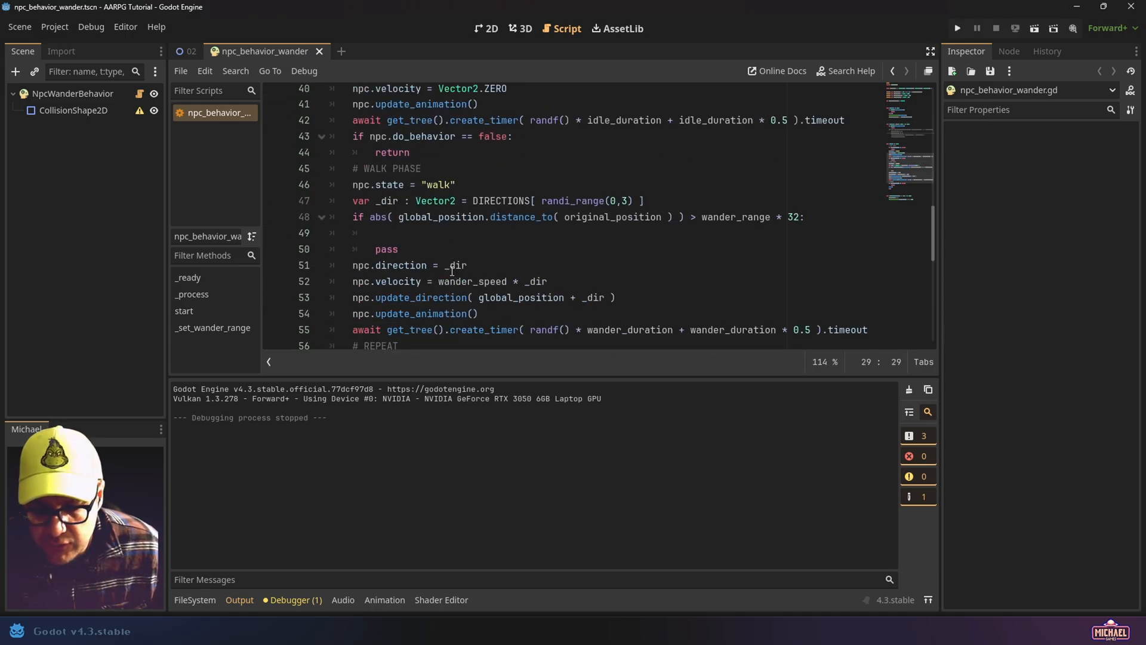
pyautogui.click(434, 233)
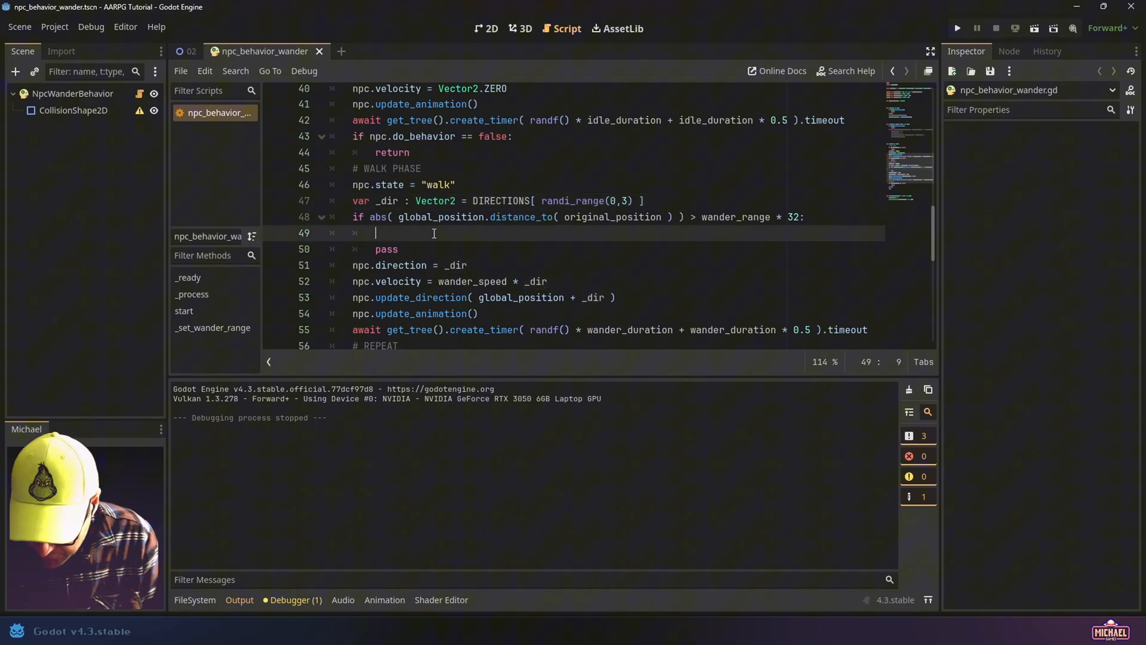
# Begin 'var dir_to_area : Vector2 = global_position.direction_to(' inside the range check
pyautogui.write('var')
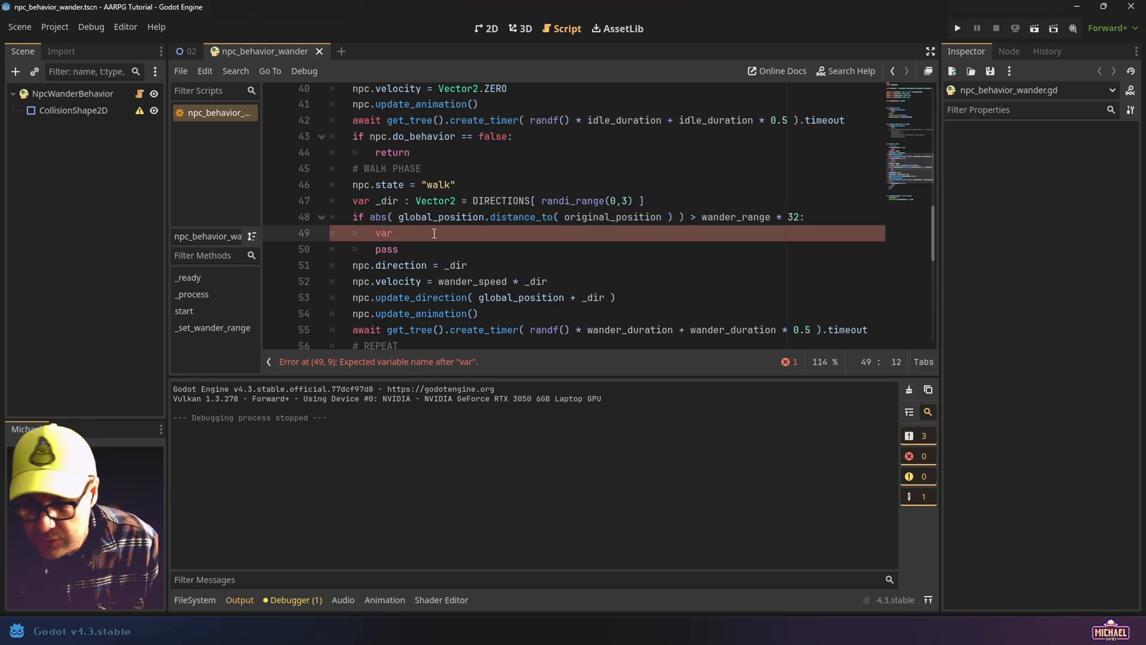
pyautogui.write('dir_')
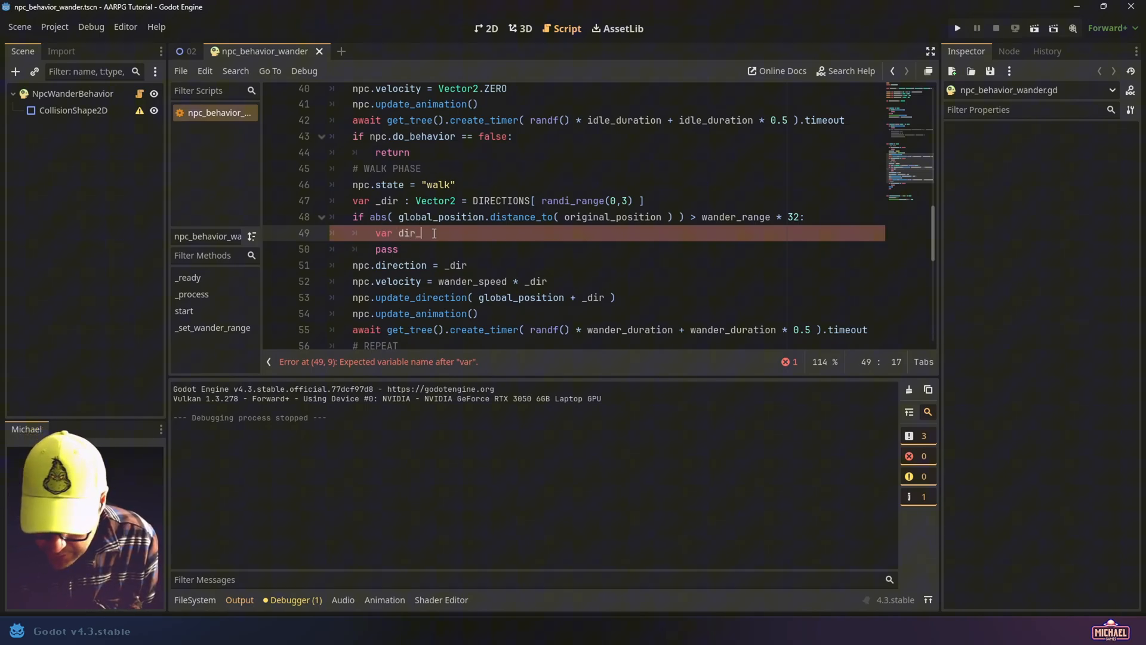
pyautogui.write('to_area')
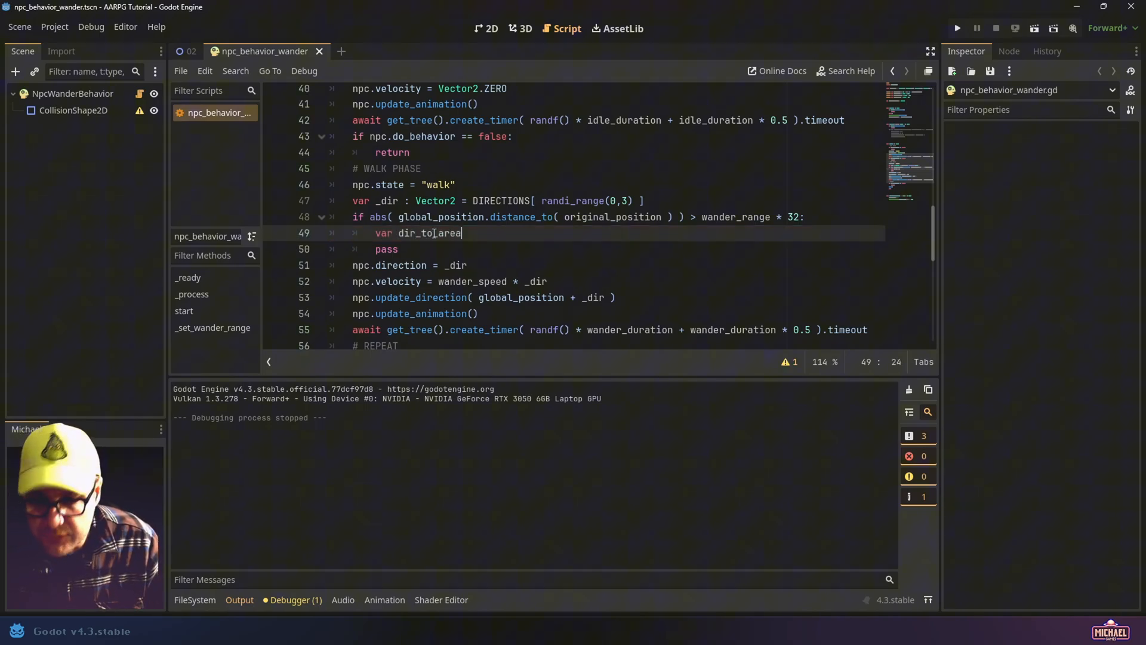
pyautogui.write(': Vector2')
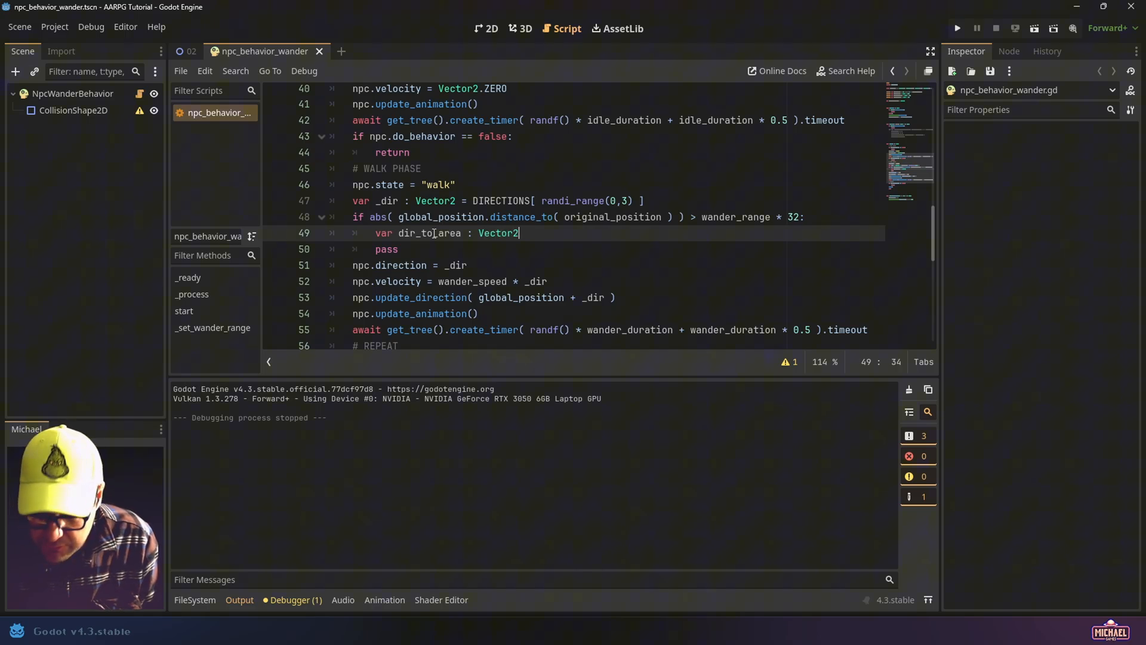
pyautogui.write('=')
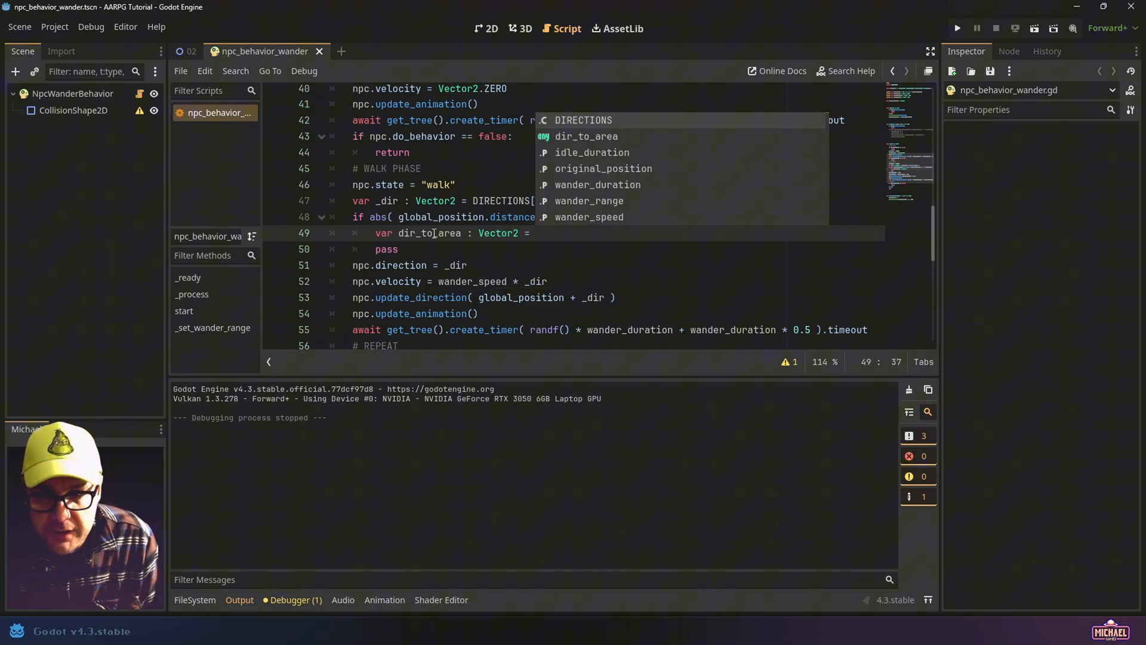
pyautogui.write('global_position')
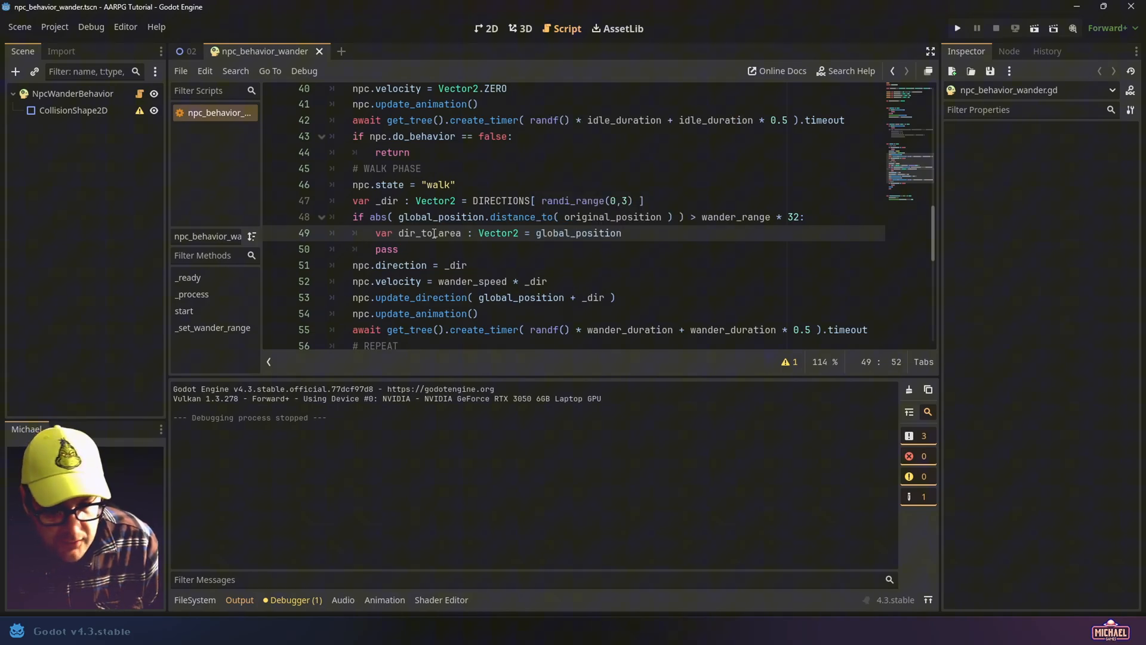
pyautogui.write('.dire')
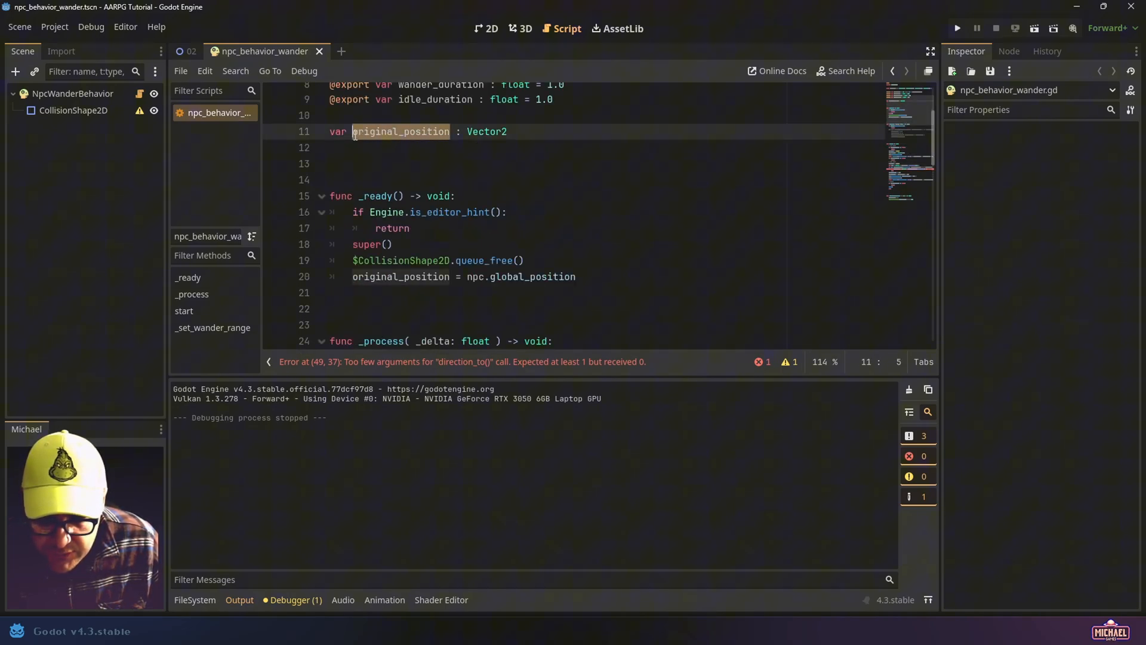
# Complete the call with original_position and start the next variable line
pyautogui.click(563, 277)
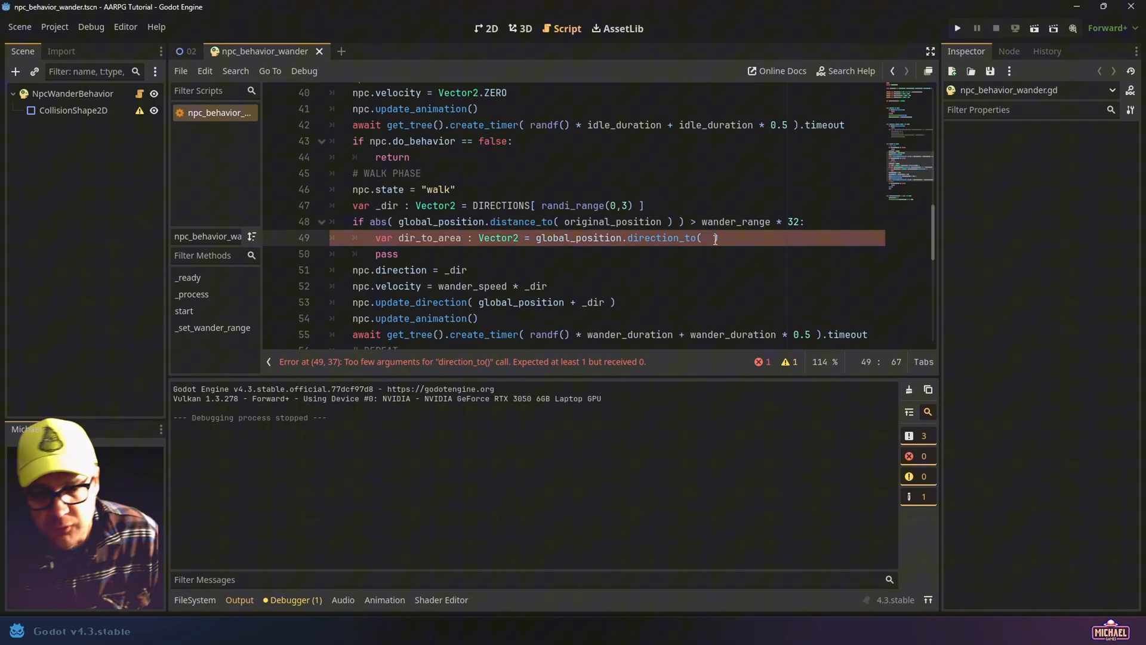
pyautogui.write('or')
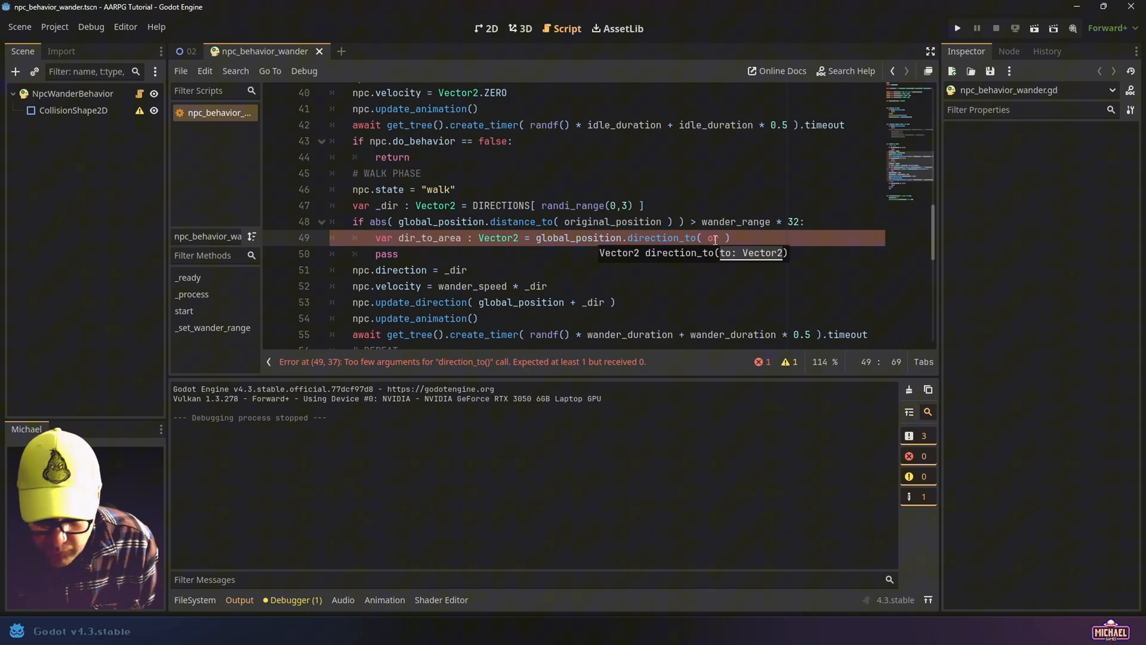
pyautogui.write('original_position')
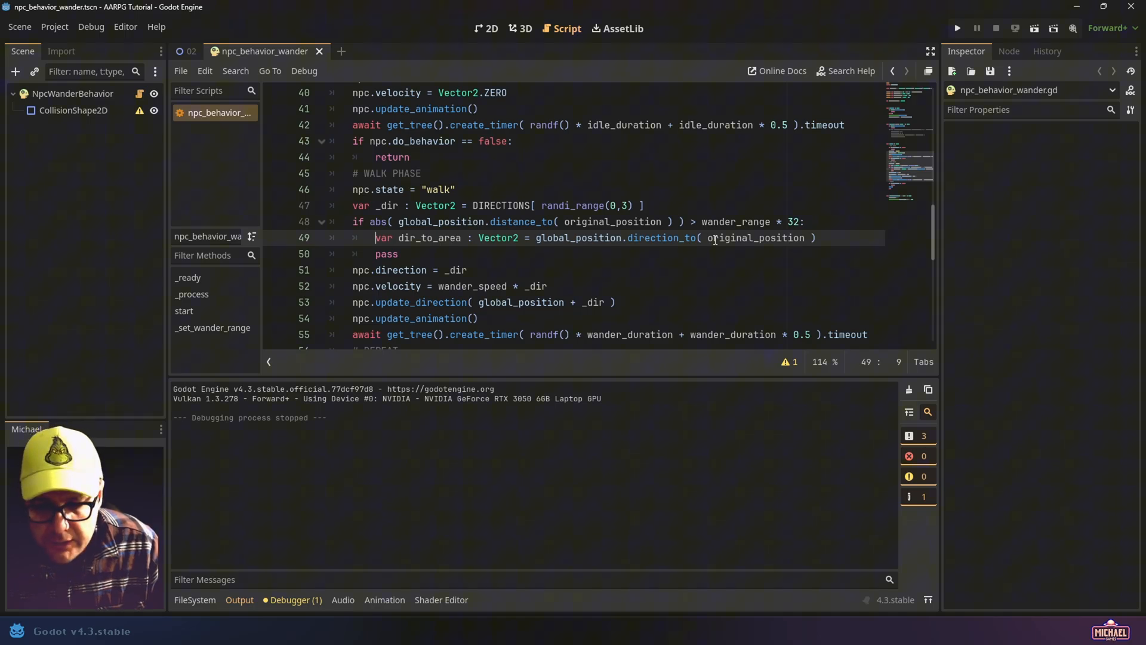
pyautogui.click(815, 238)
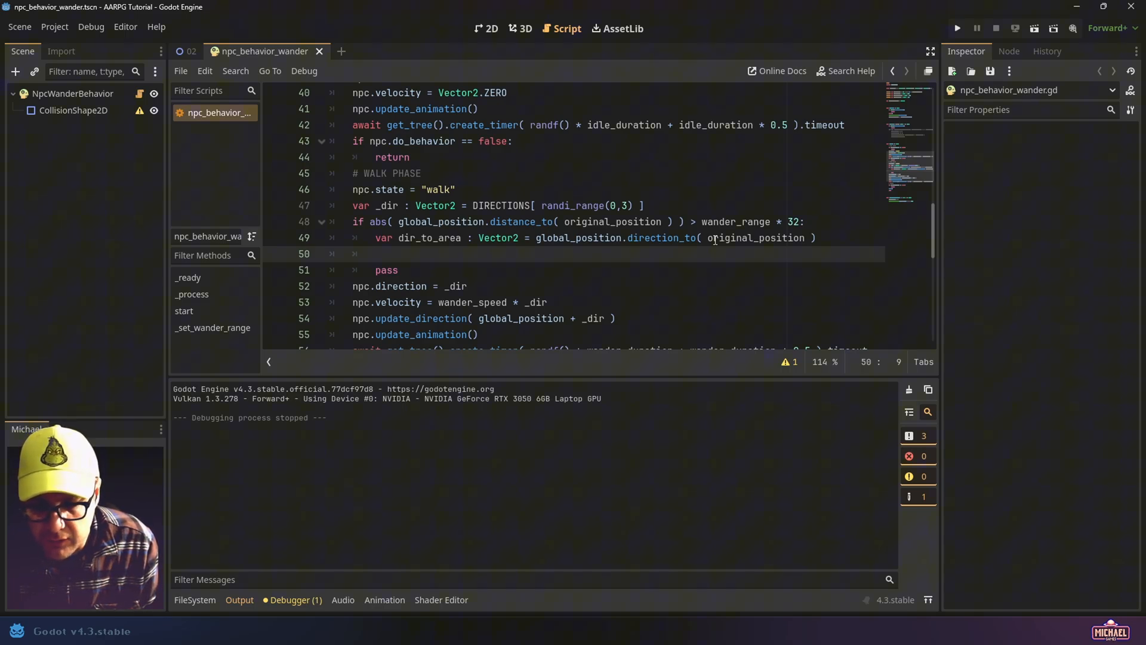
pyautogui.write('vaa')
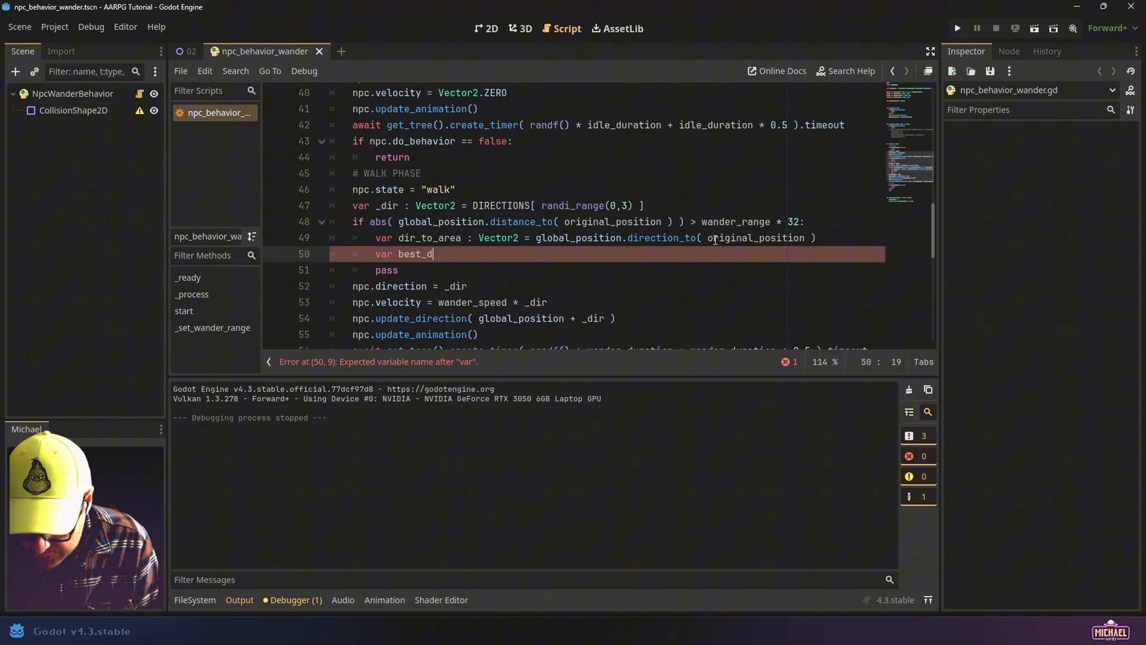
# Declare 'var best_directions : Array[float]' and start 'for d in DIRECTIONS'
pyautogui.write('irections')
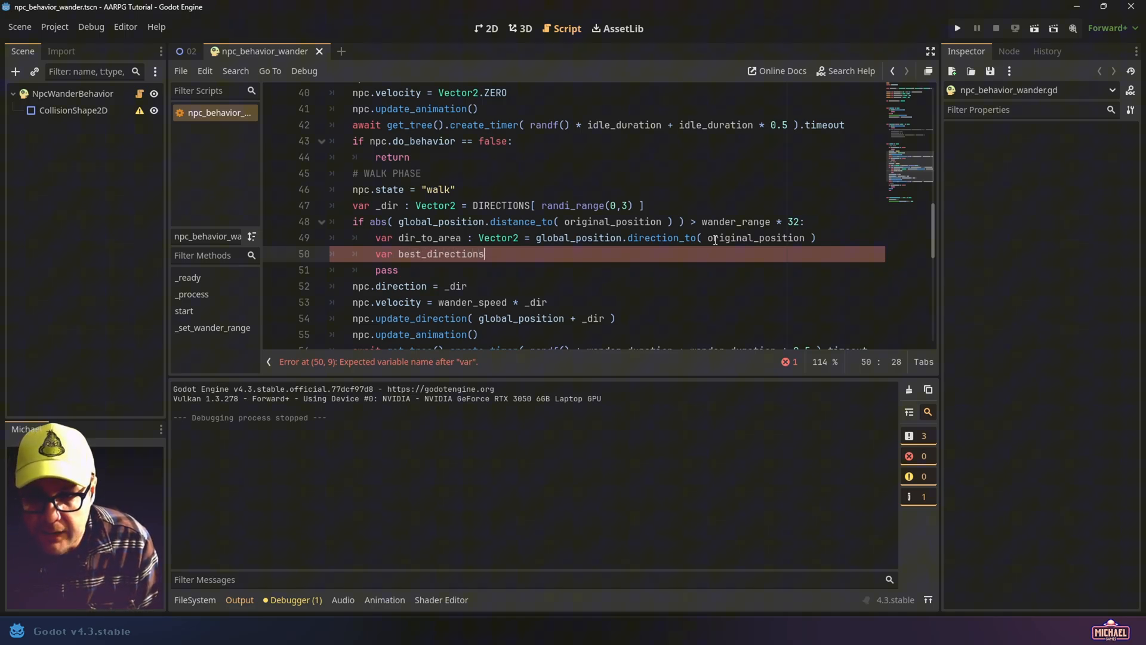
pyautogui.write(': Array[ float')
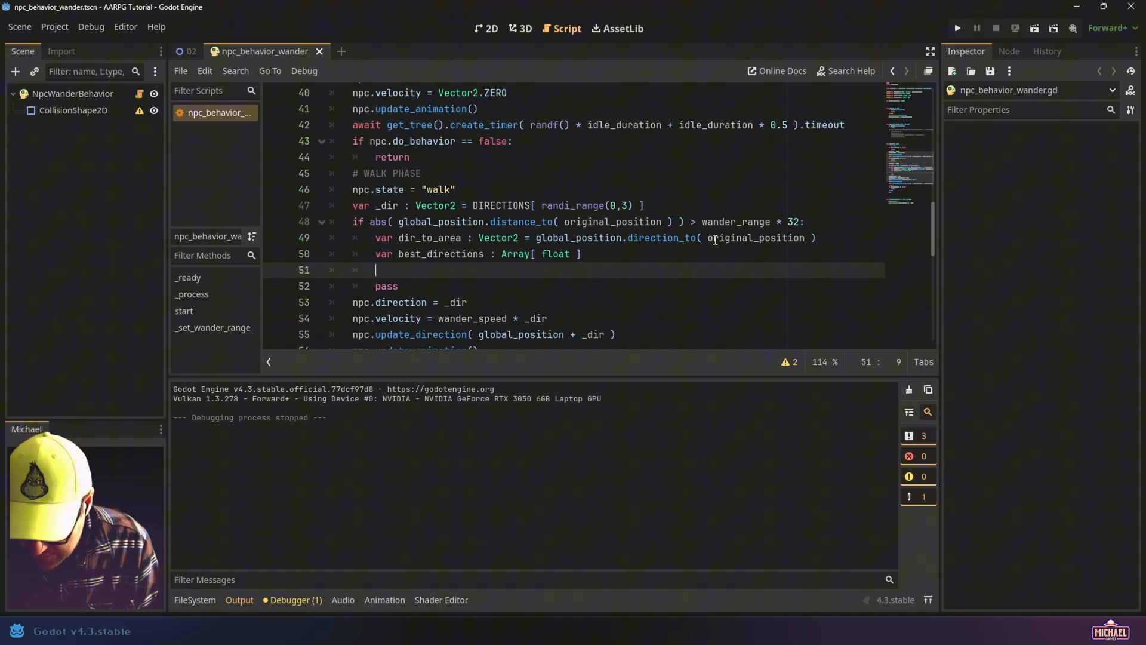
pyautogui.write('for d in D')
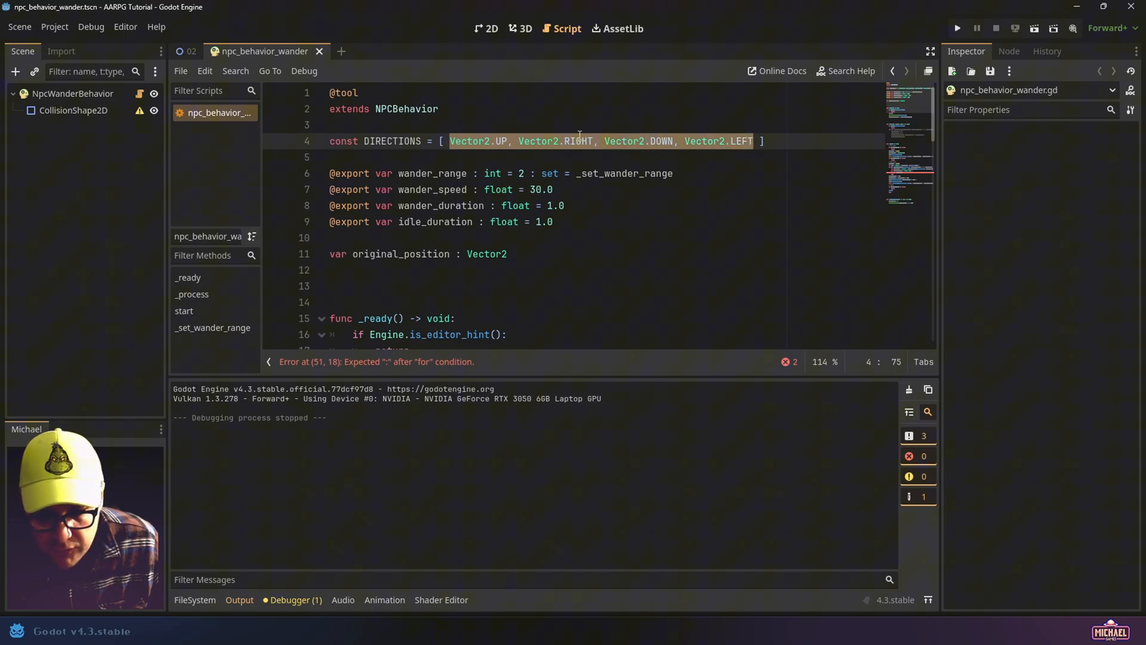
# Inside the loop, append d.dot(dir_to_area) to best_directions for each direction
pyautogui.scroll(-3)
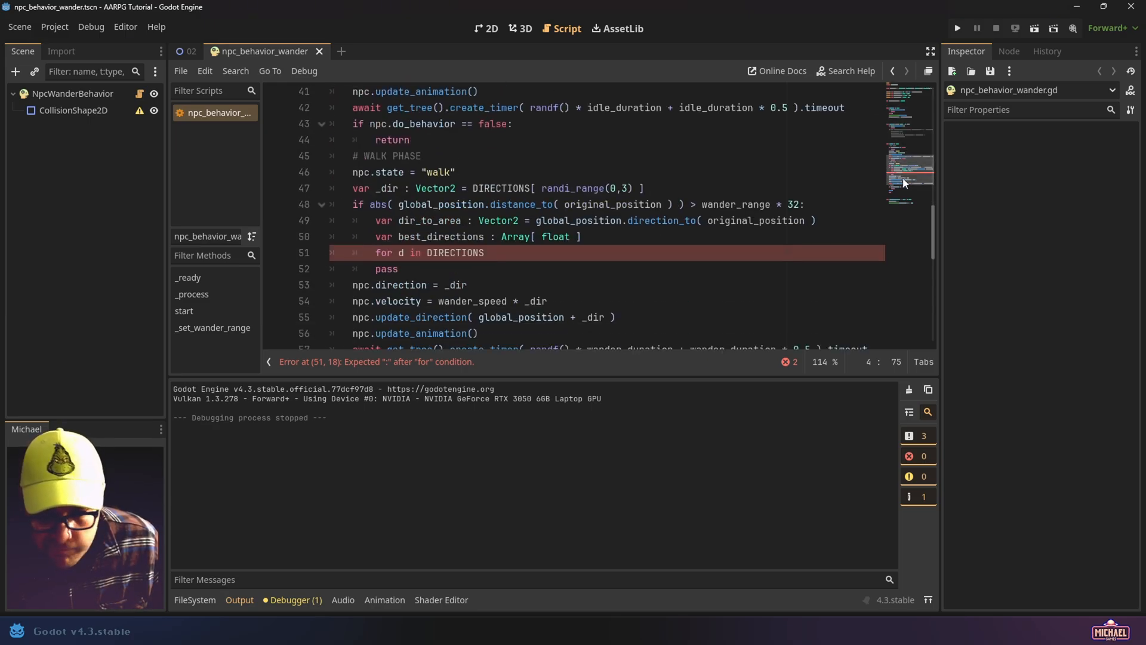
pyautogui.click(537, 252)
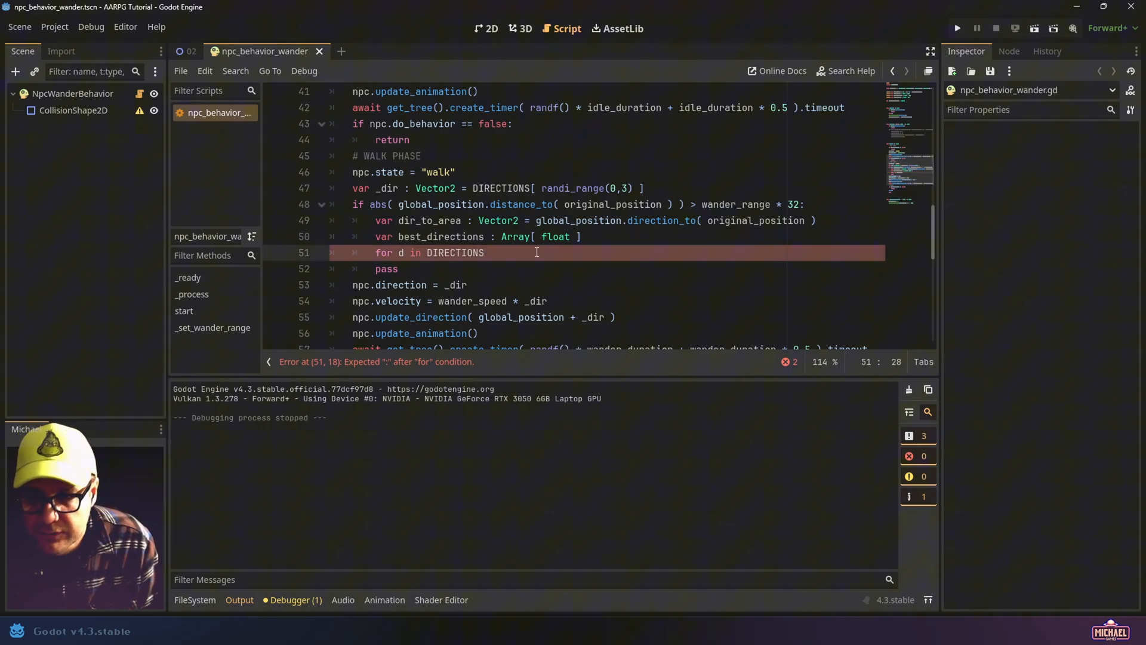
pyautogui.write('best_directions')
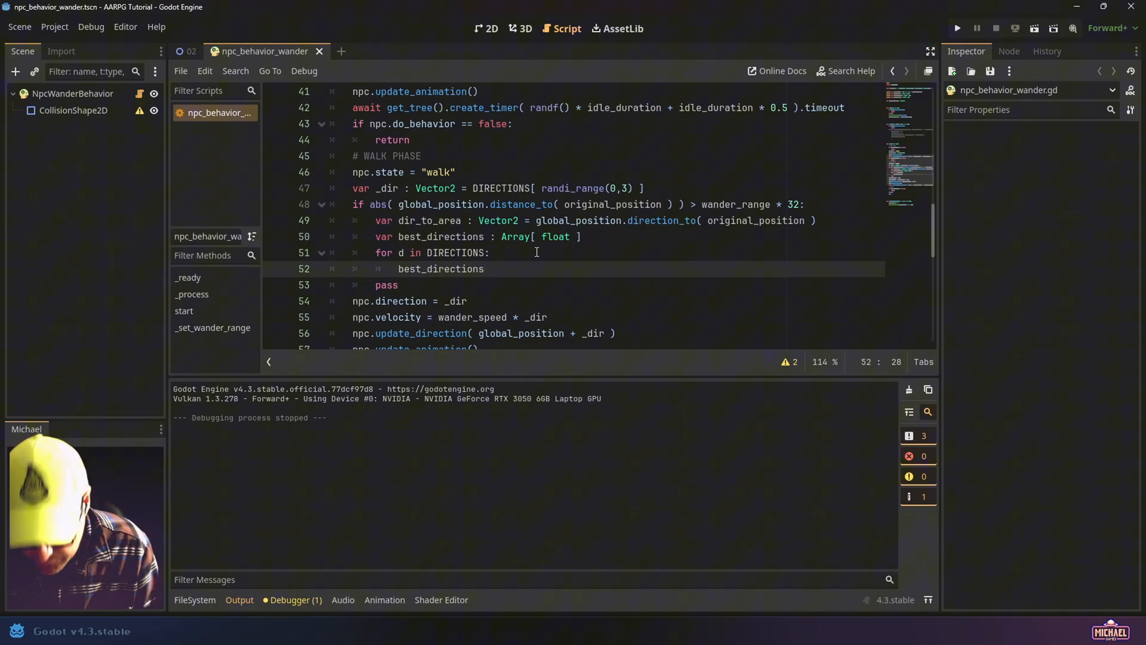
pyautogui.write('.appa')
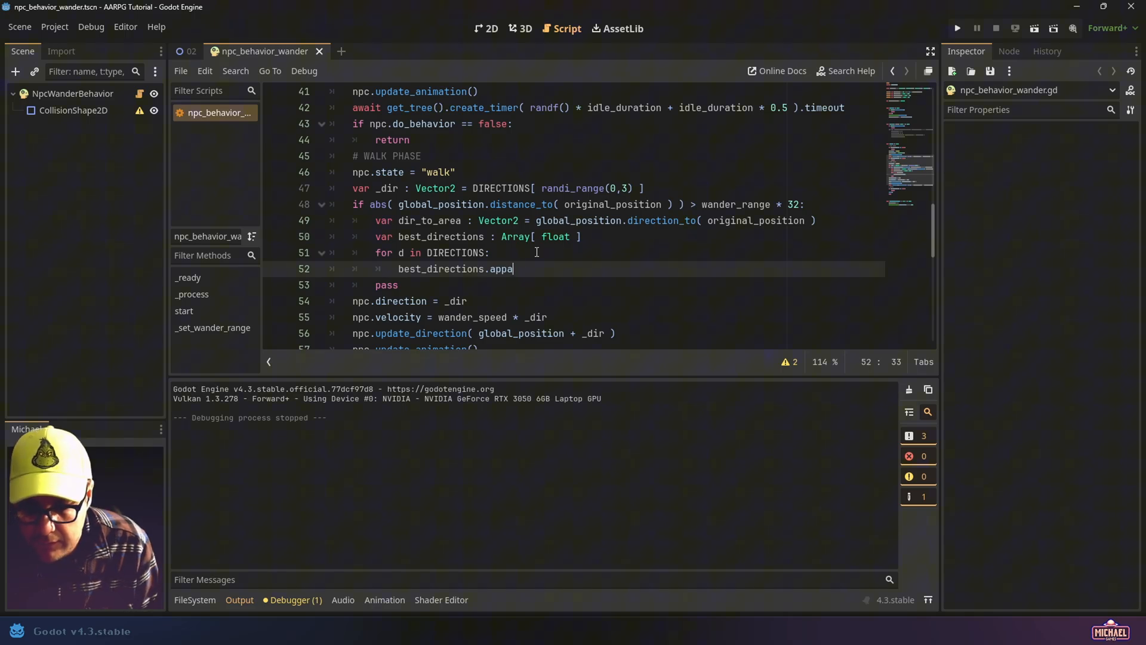
pyautogui.write('nd(')
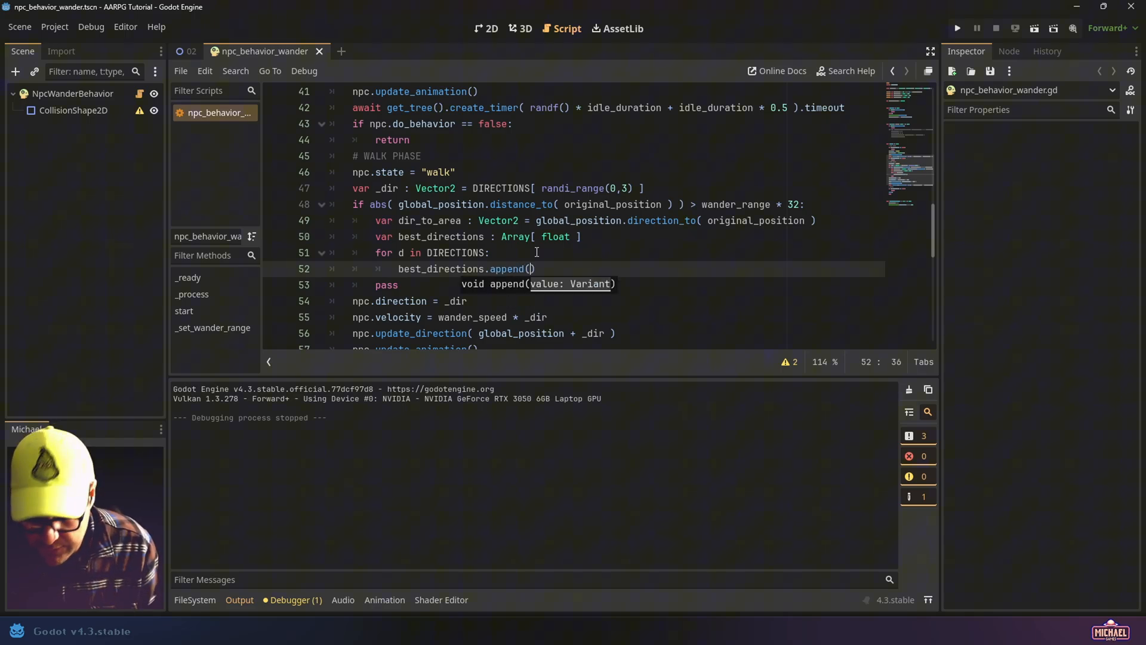
pyautogui.write('d')
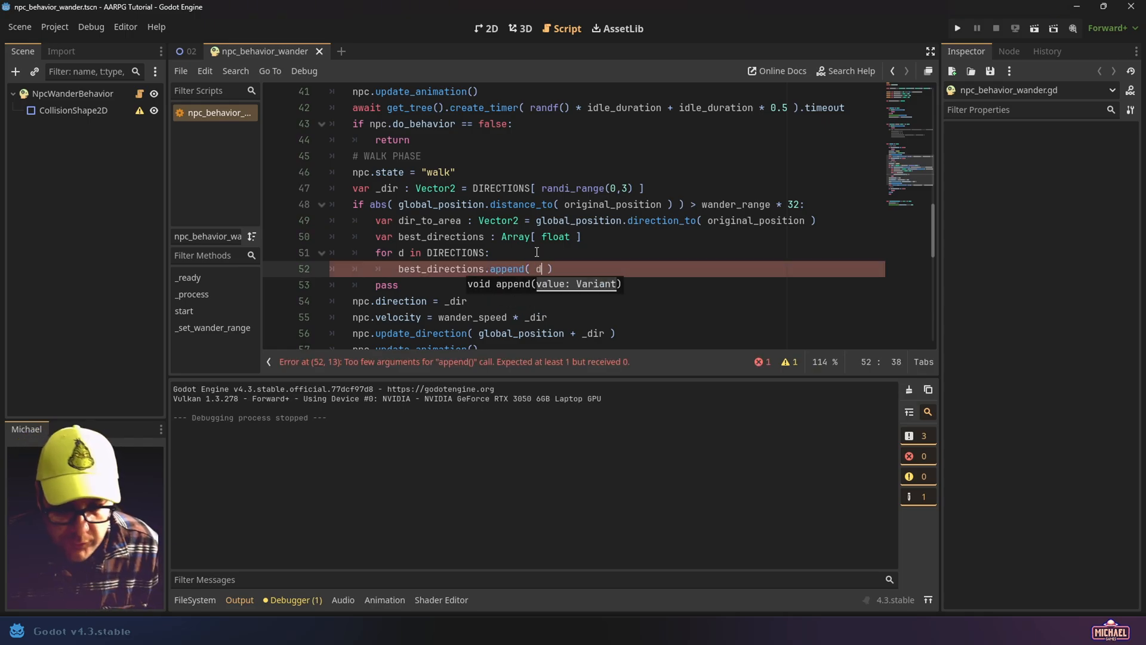
pyautogui.write('.dot(')
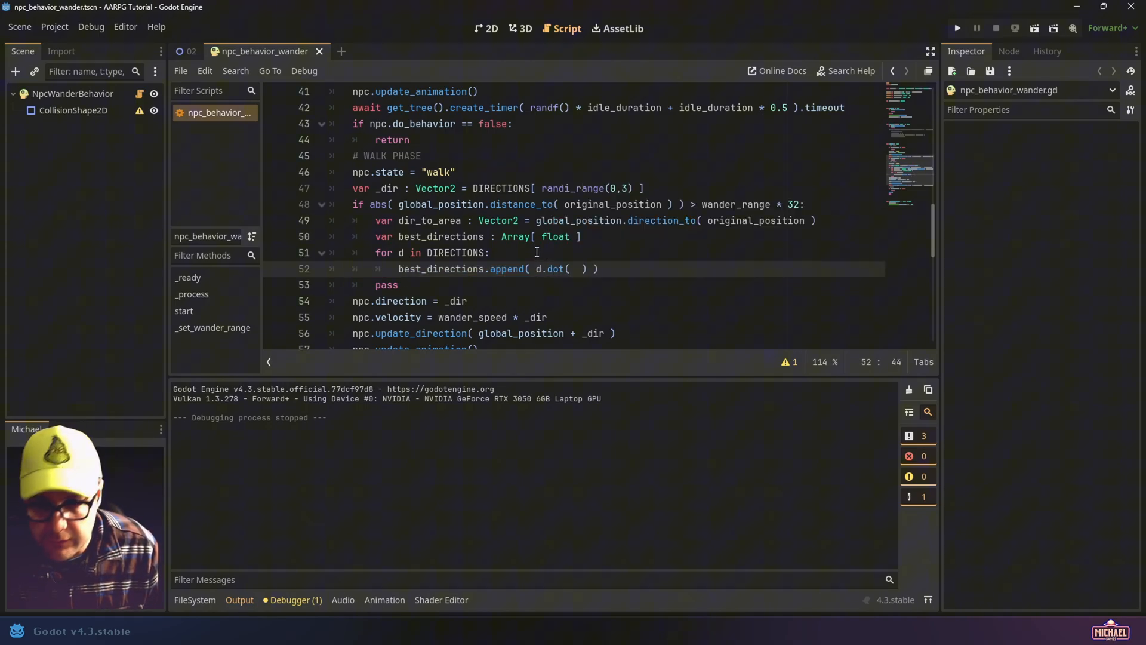
pyautogui.write('dir_to_area')
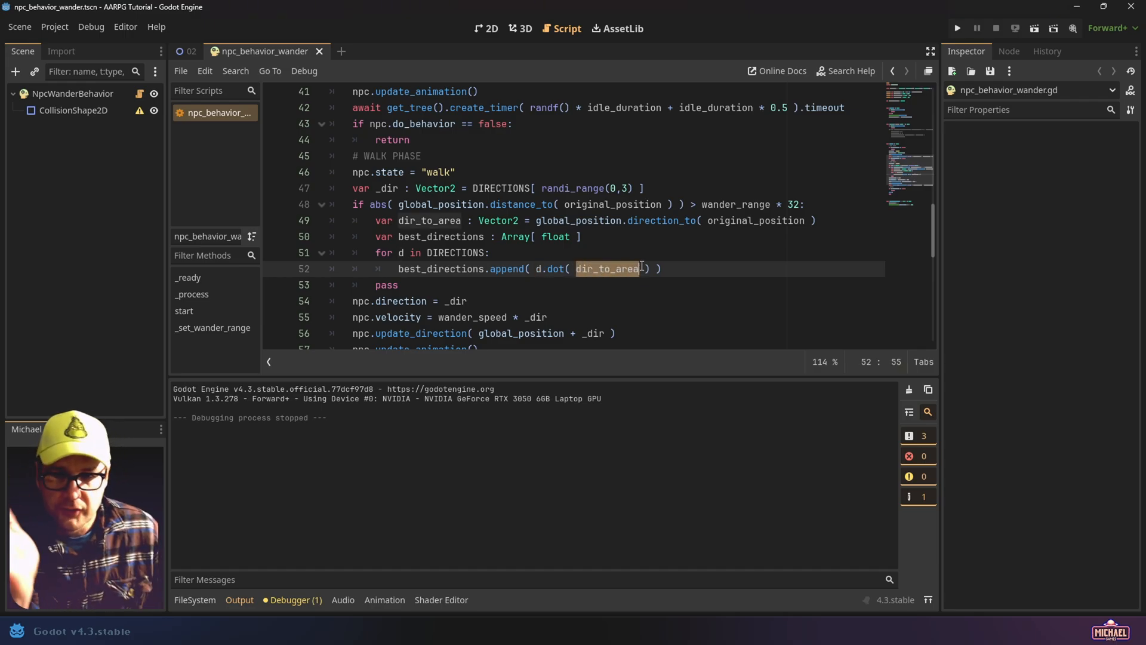
pyautogui.moveTo(550, 268)
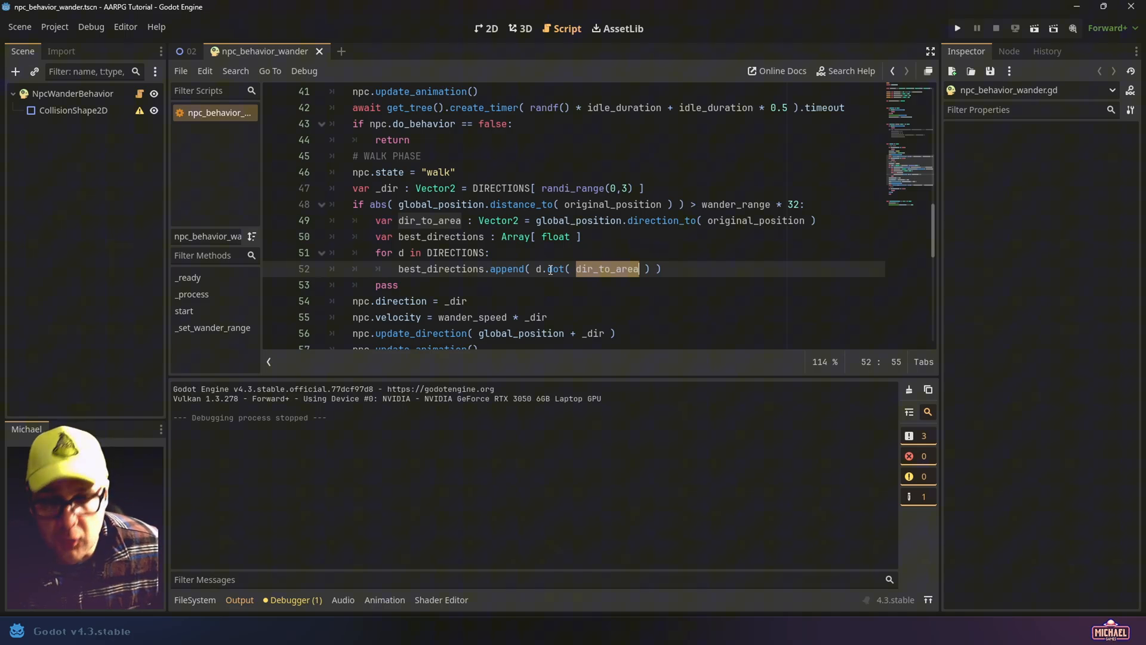
pyautogui.click(553, 268)
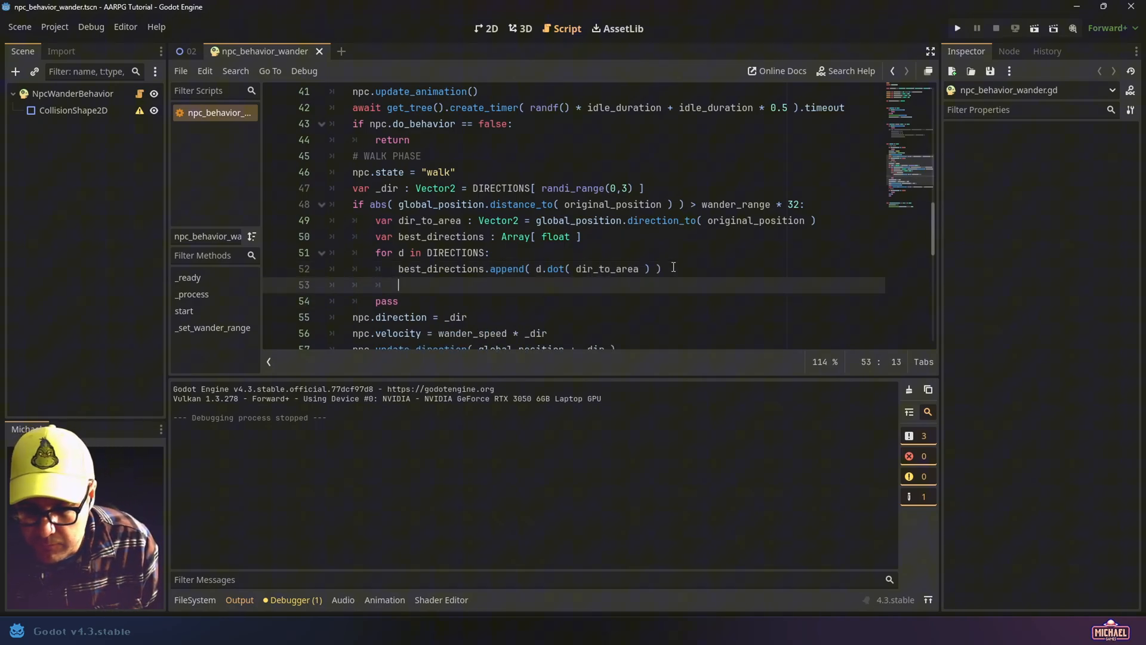
# Add print(best_directions) after the loop
pyautogui.write('p')
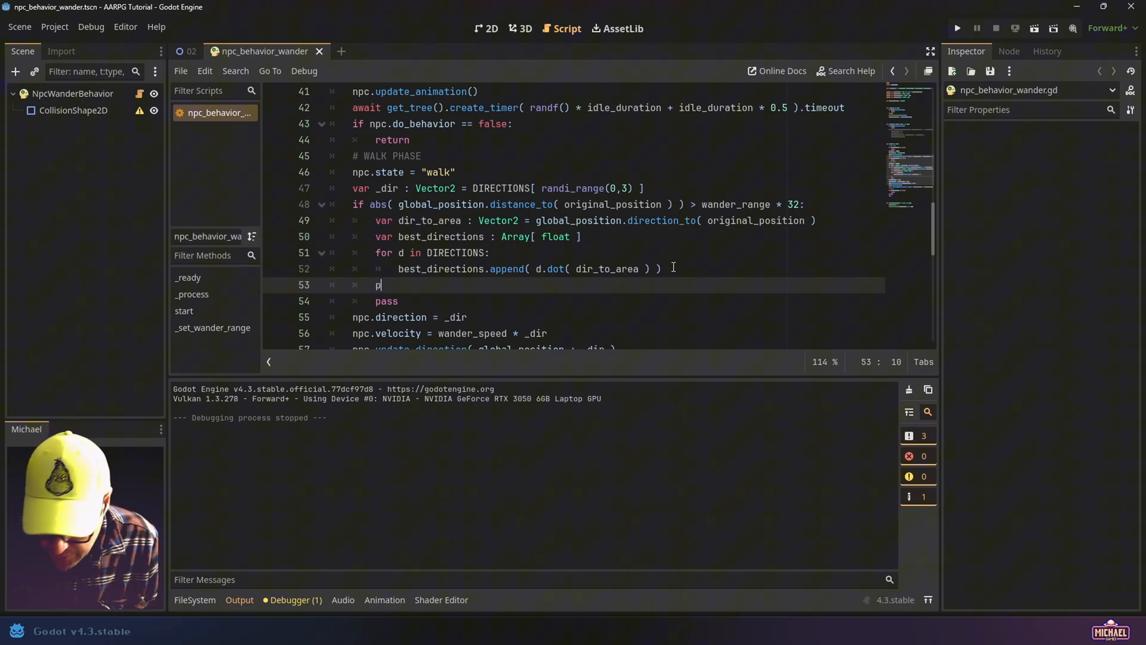
pyautogui.write('rint()')
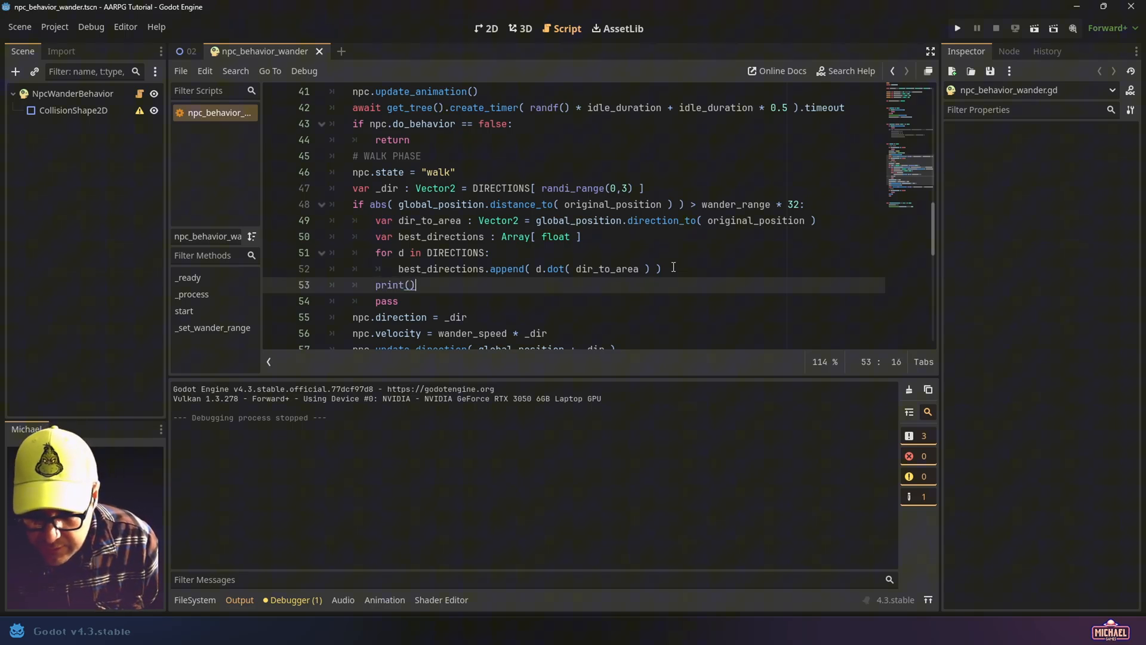
pyautogui.write('best')
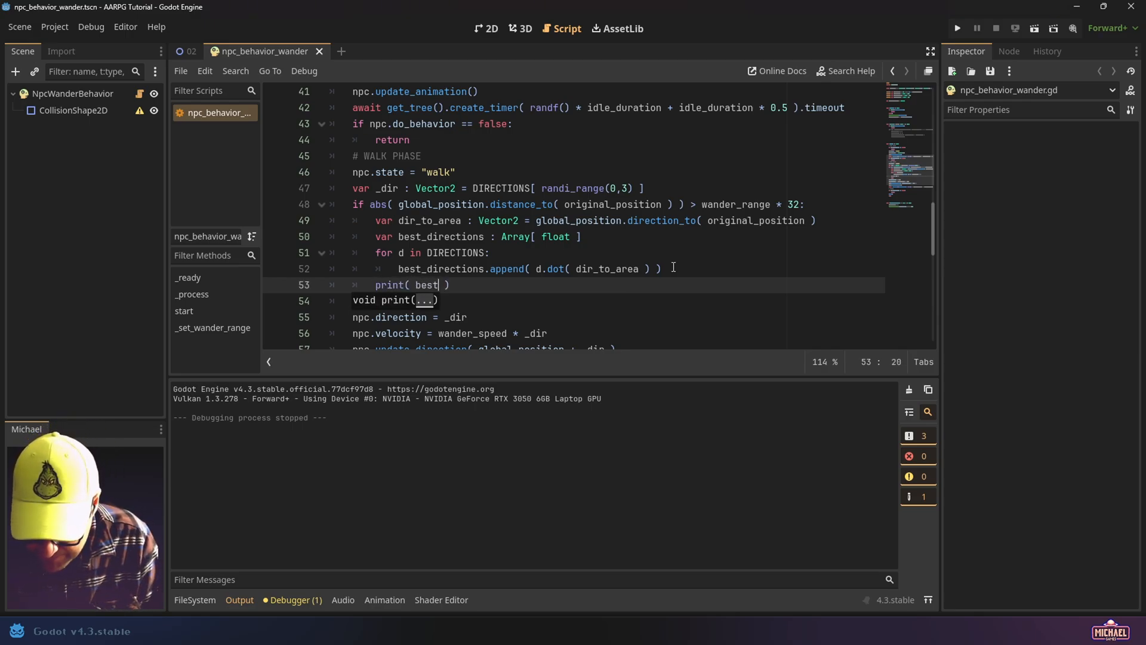
pyautogui.write('_directions')
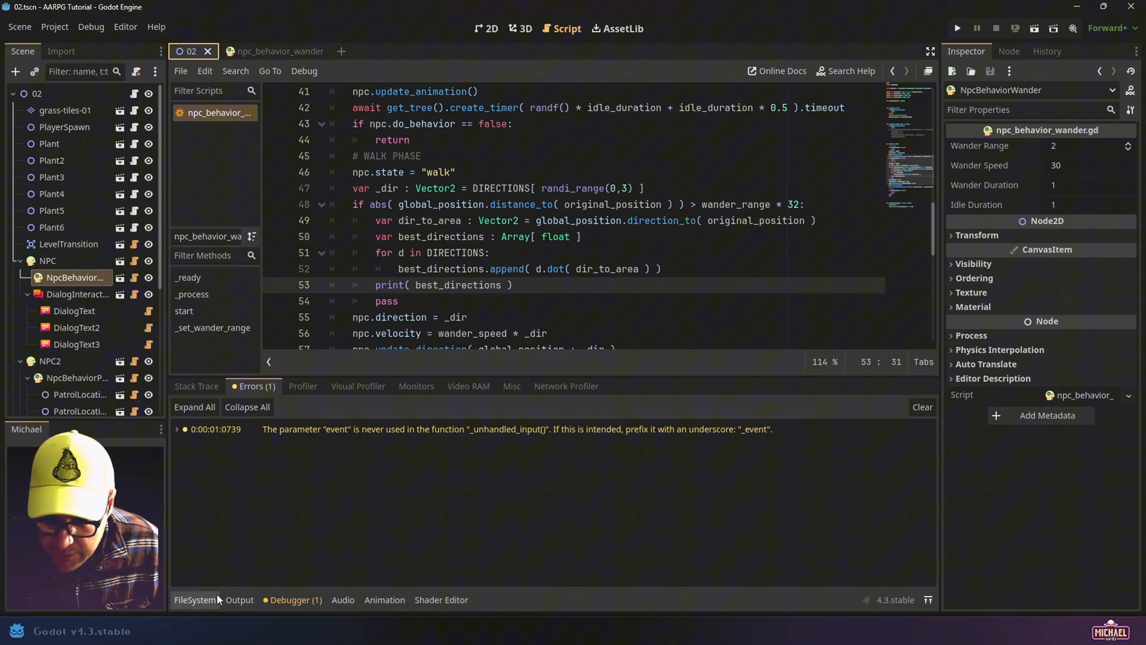
# Show the Output log and compare printed dot-product values against Vector2.RIGHT in DIRECTIONS
pyautogui.click(239, 599)
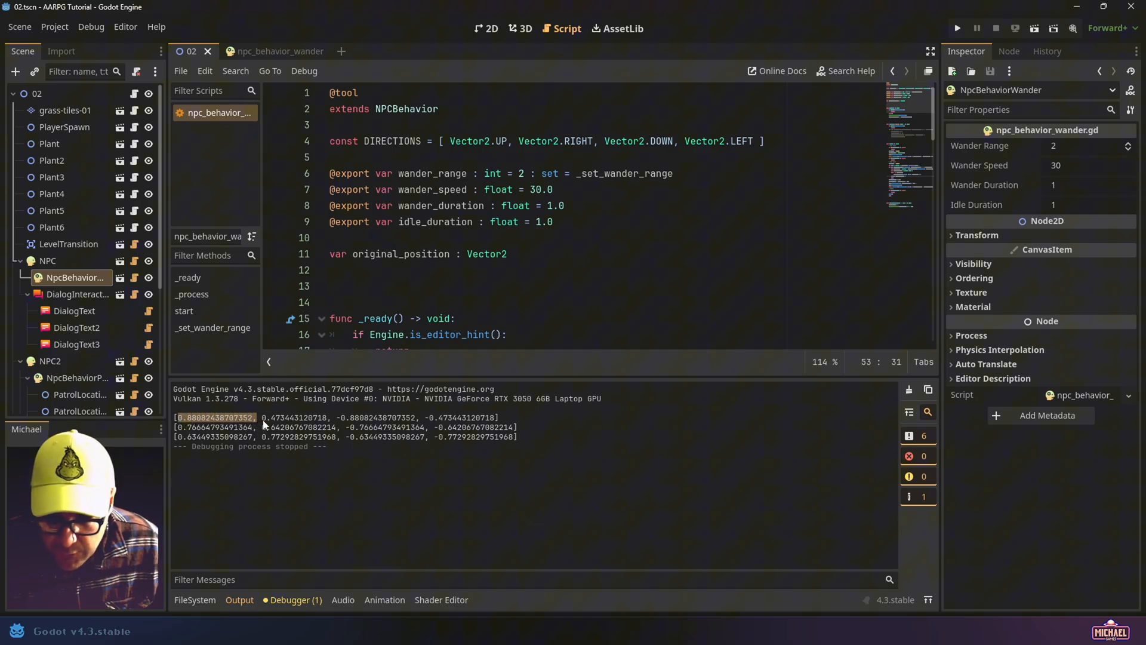
pyautogui.doubleClick(296, 417)
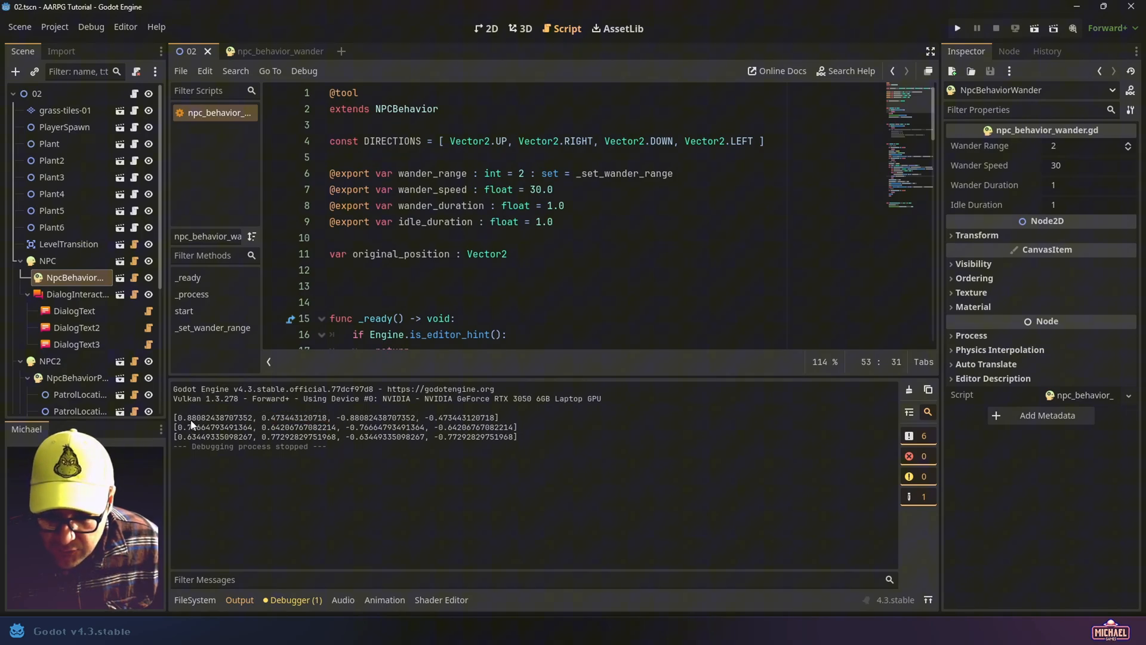
pyautogui.doubleClick(215, 417)
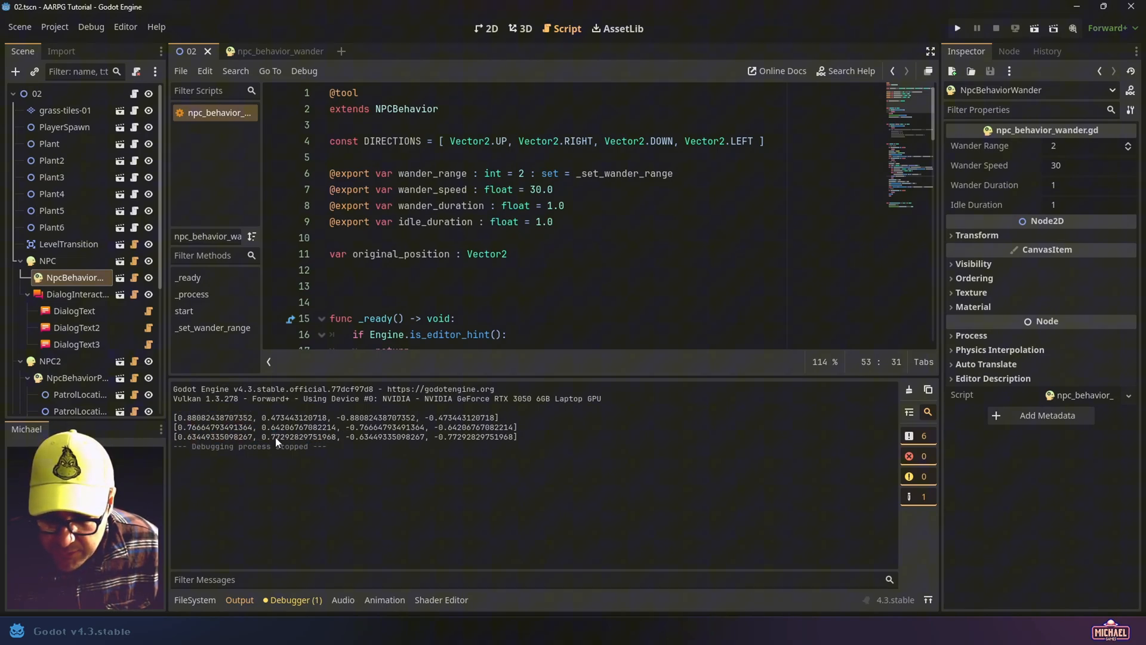
pyautogui.doubleClick(296, 436)
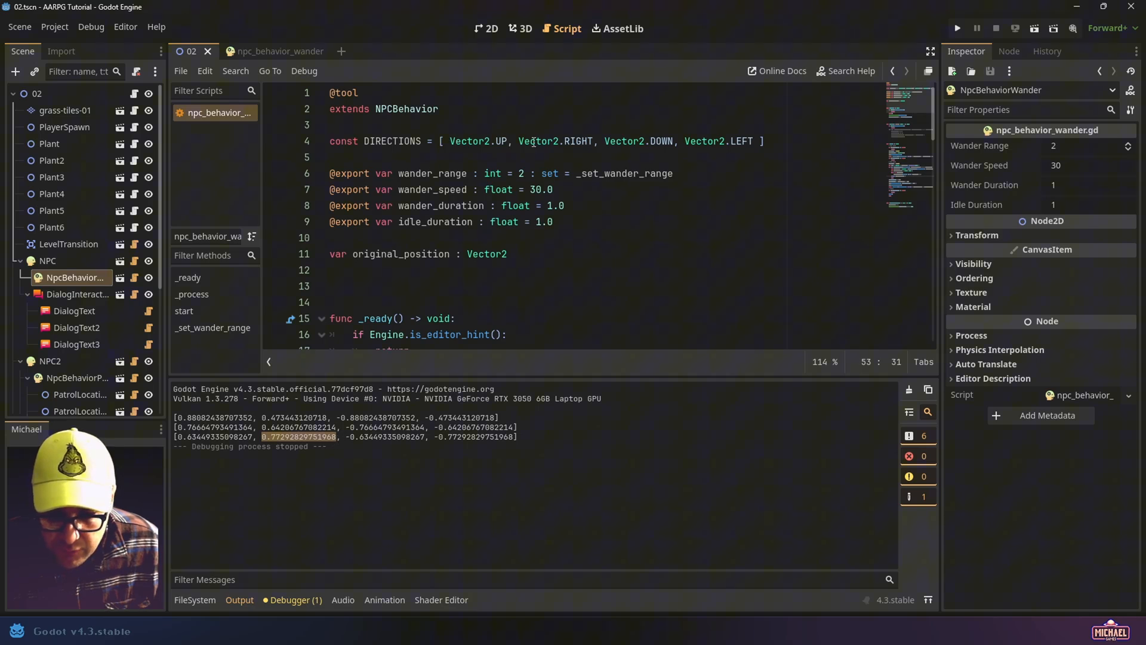
pyautogui.doubleClick(556, 141)
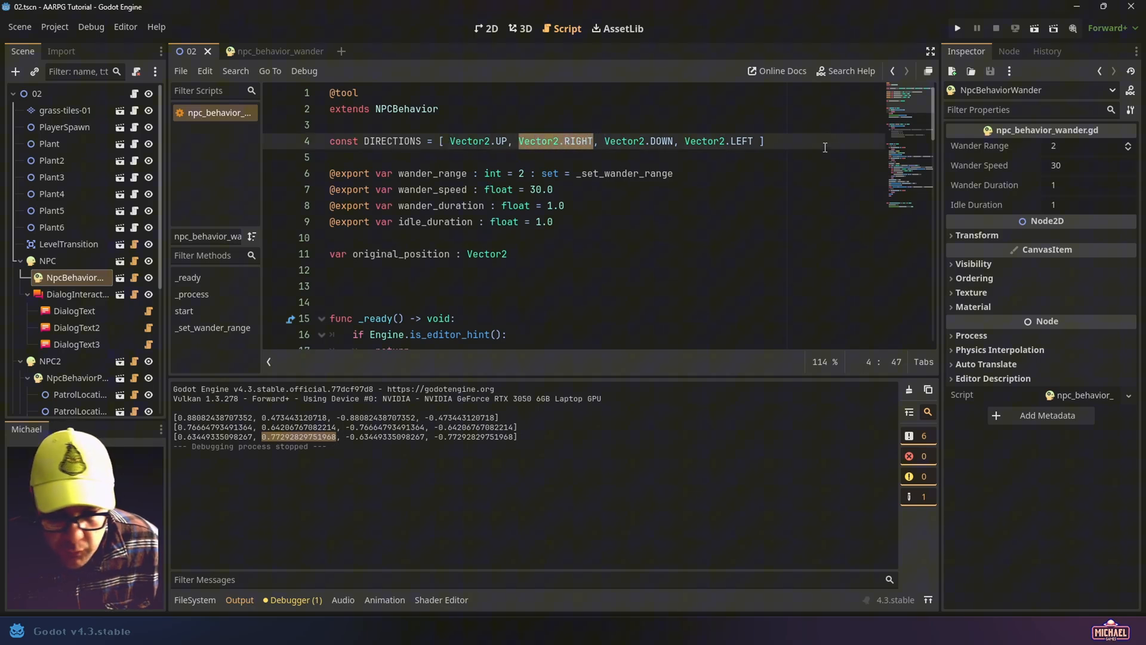
pyautogui.scroll(-3)
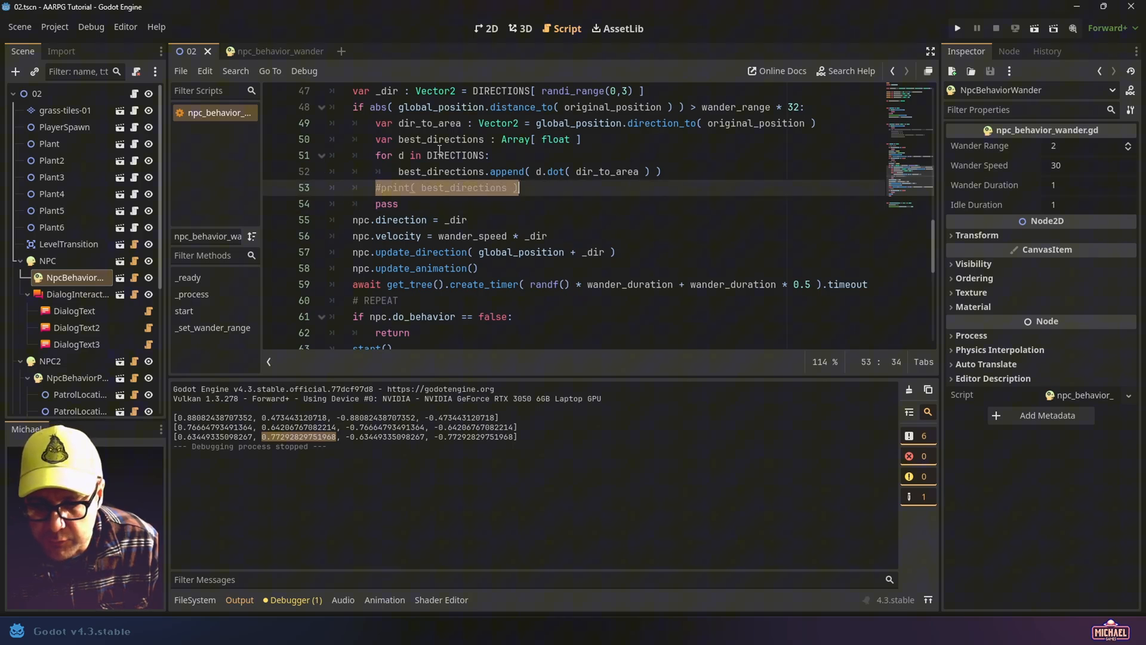
# Comment out the print line and start assigning _dir = DIRECTIONS[] on line 53
pyautogui.press('Delete')
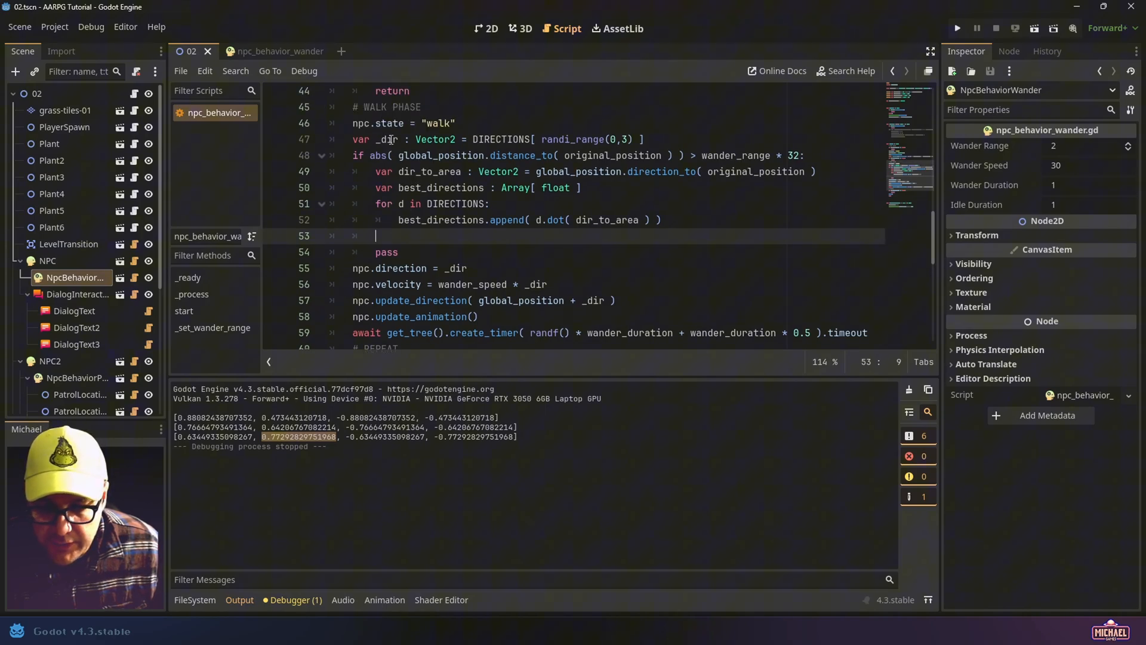
pyautogui.write('_dir')
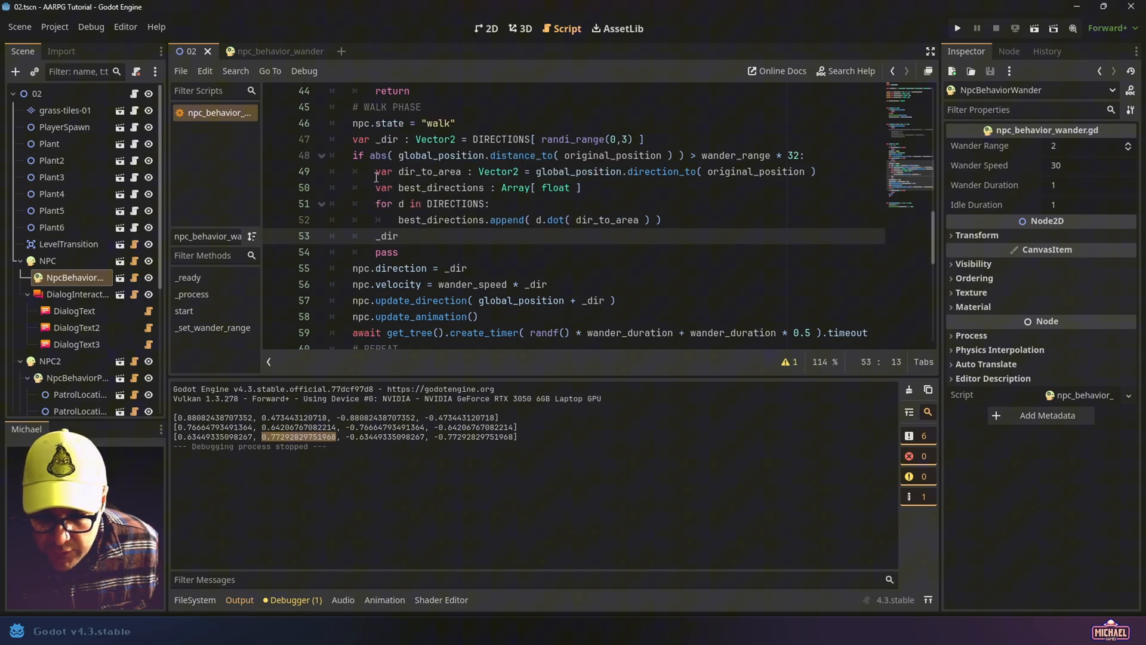
pyautogui.click(791, 156)
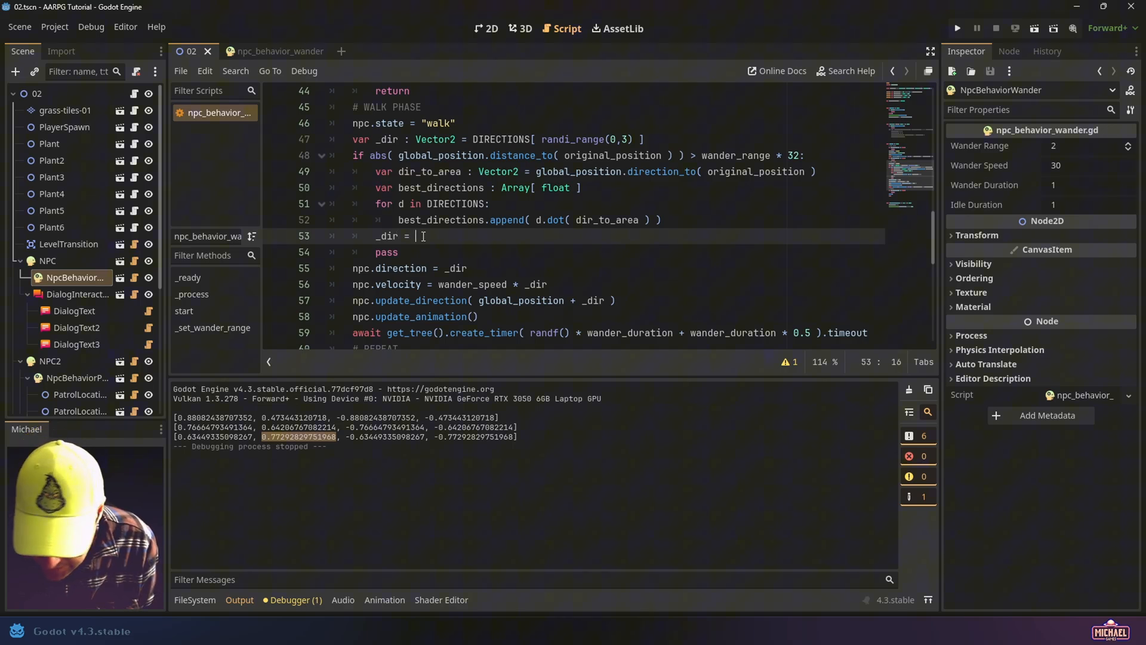
pyautogui.write('DIRECTIONS')
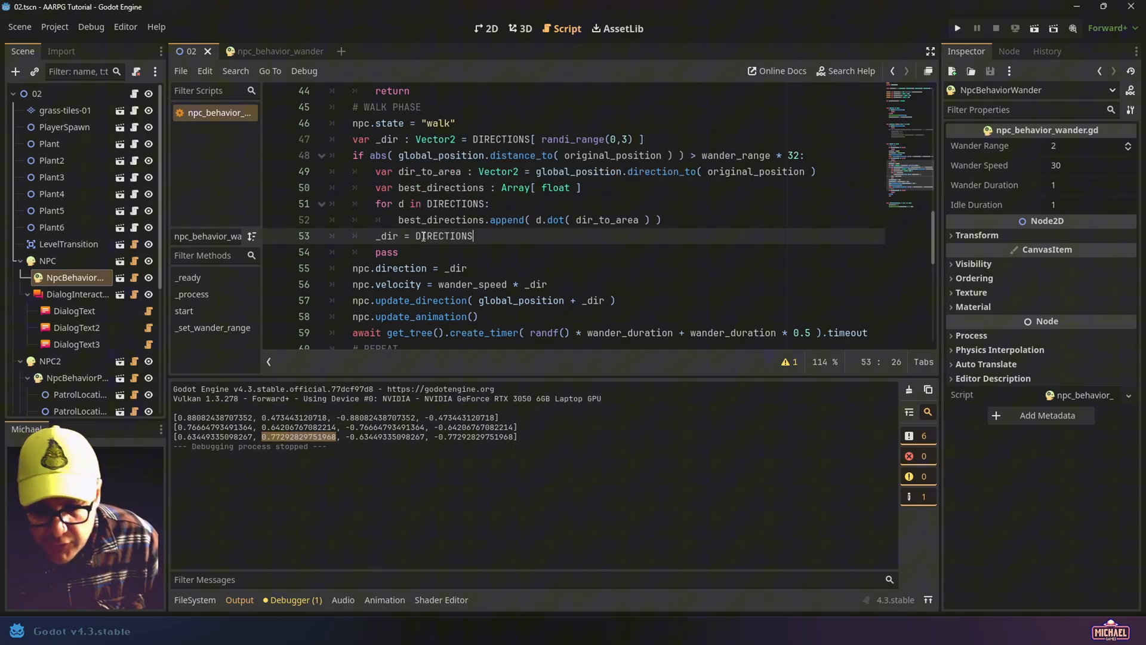
pyautogui.write('[]')
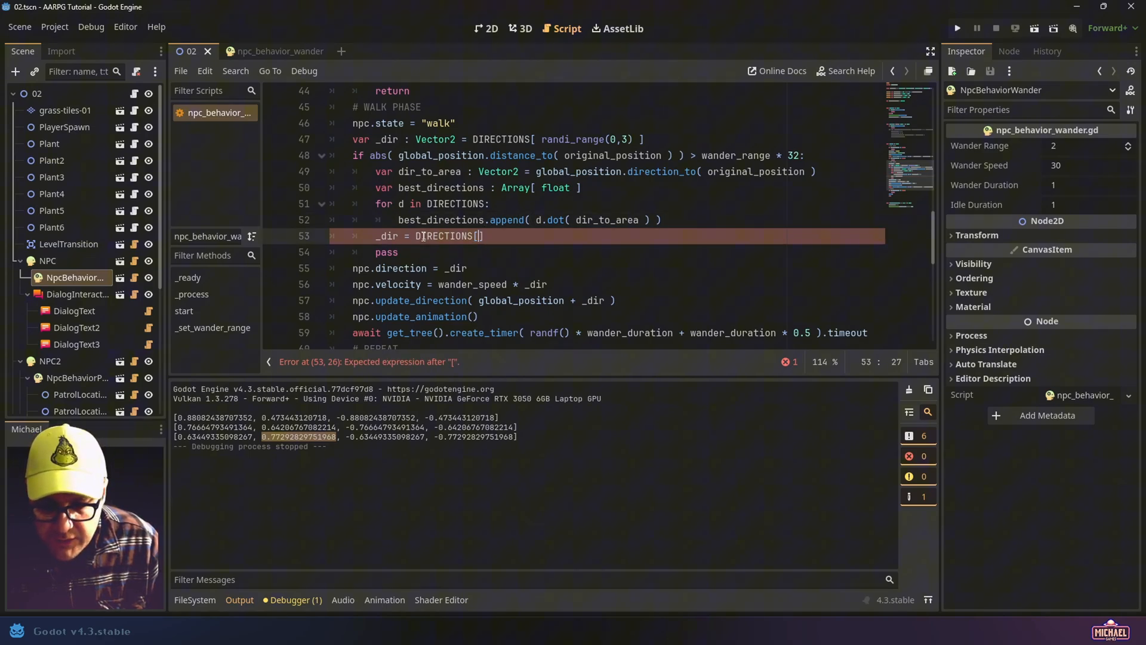
# Fill the index with best_directions.find(best_directions.max())
pyautogui.write('" "')
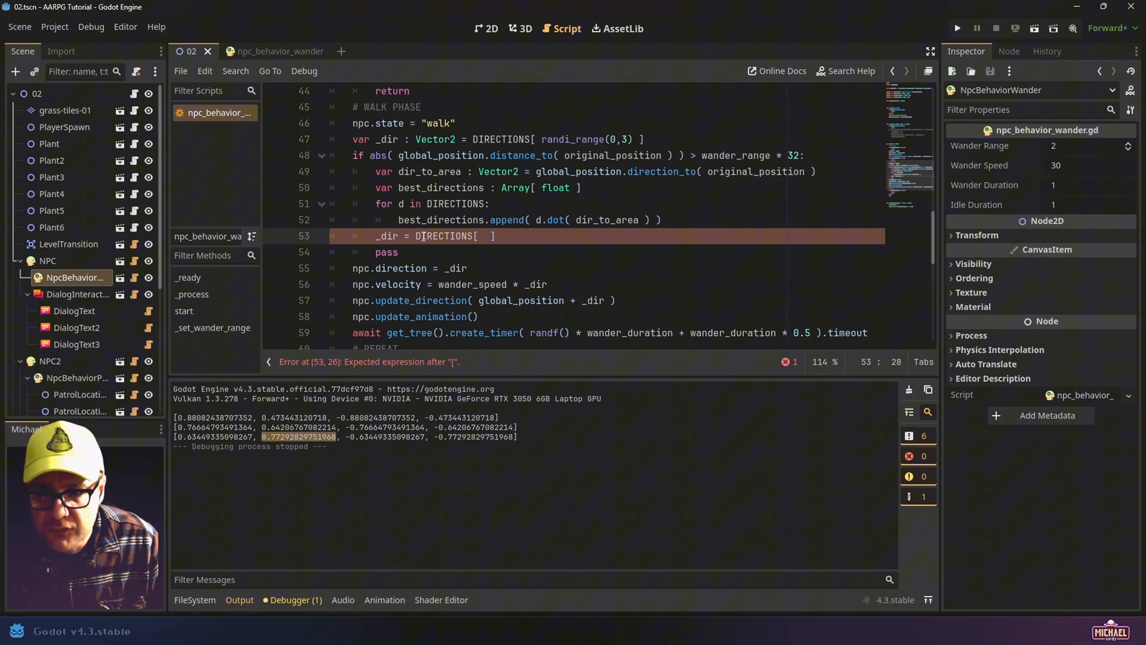
pyautogui.write('best_')
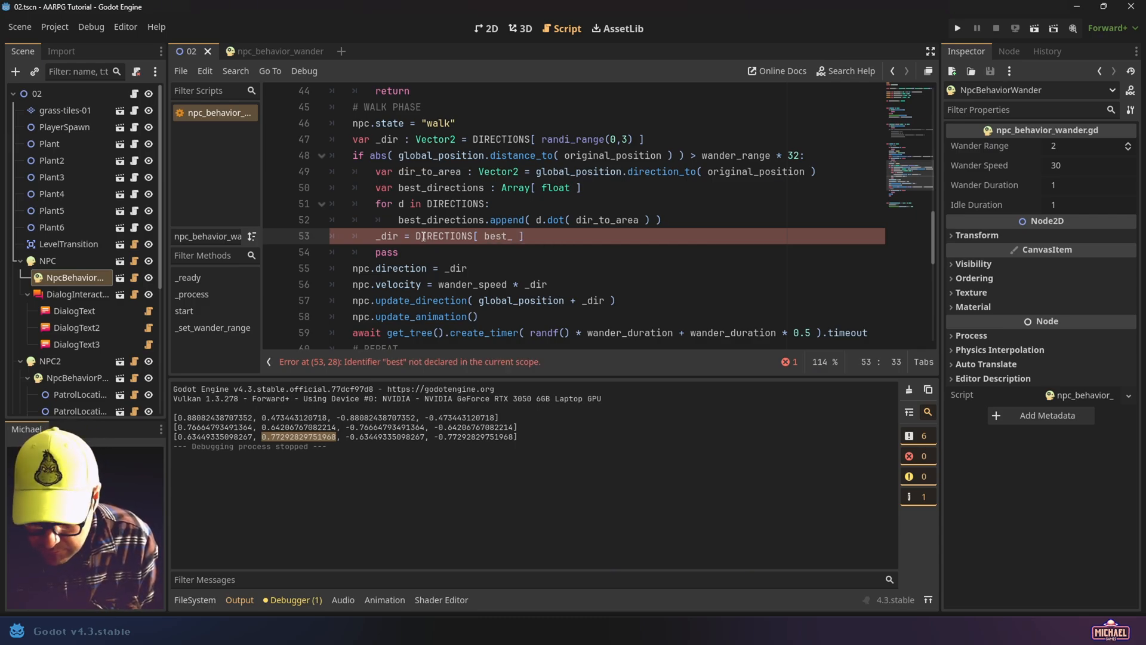
pyautogui.write('directions')
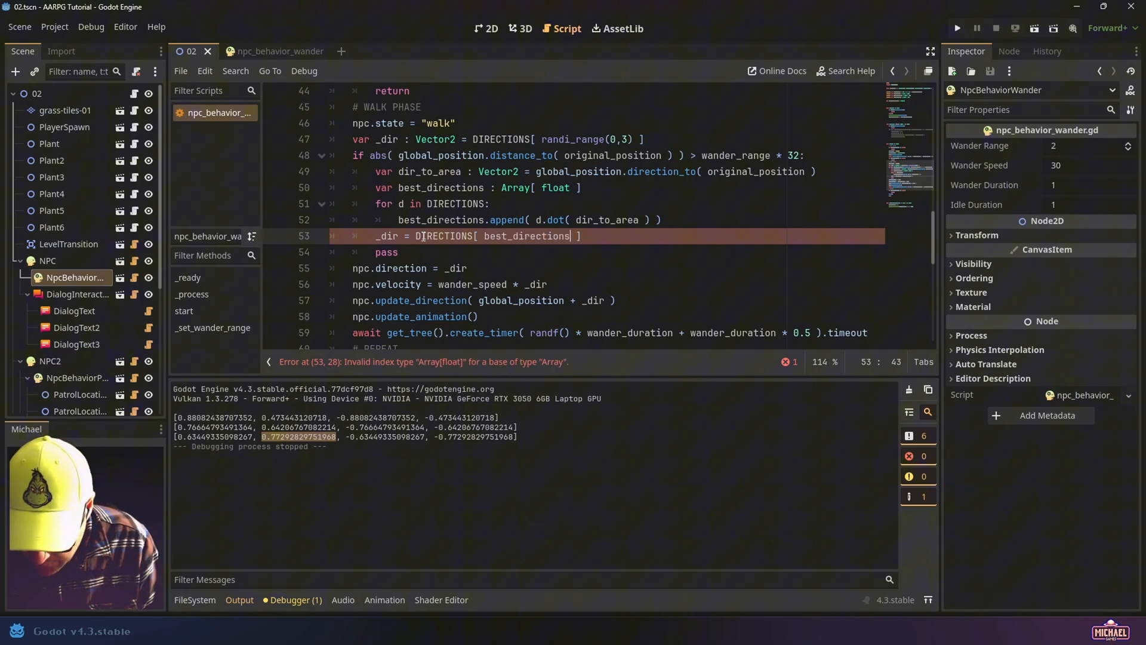
pyautogui.write('.find()')
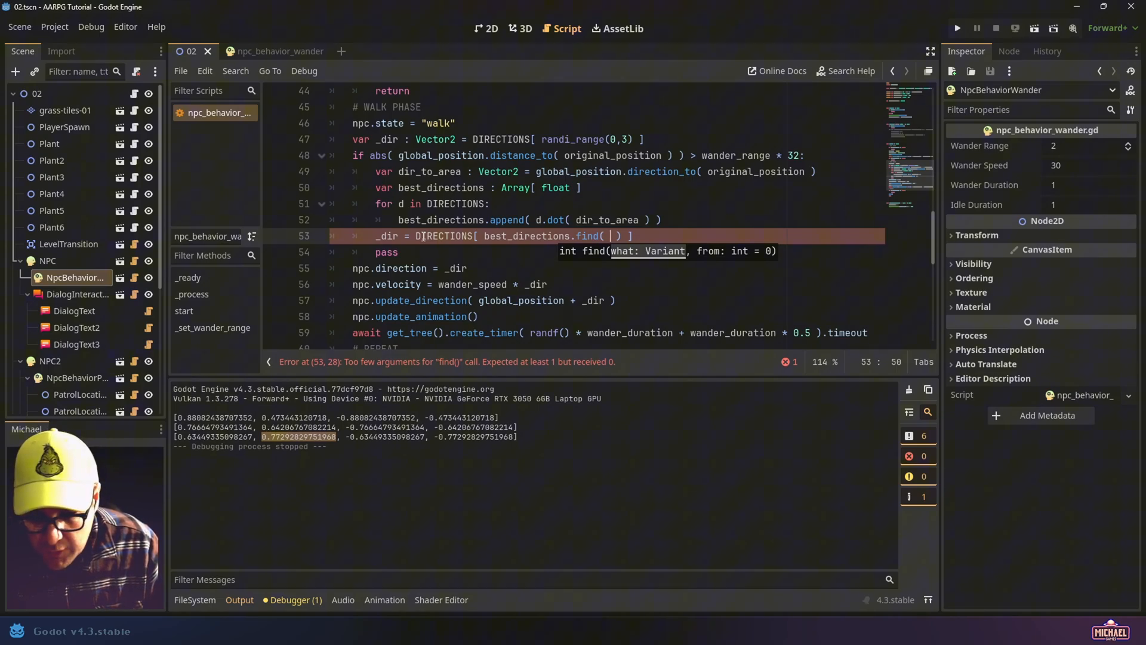
pyautogui.write('best_dire')
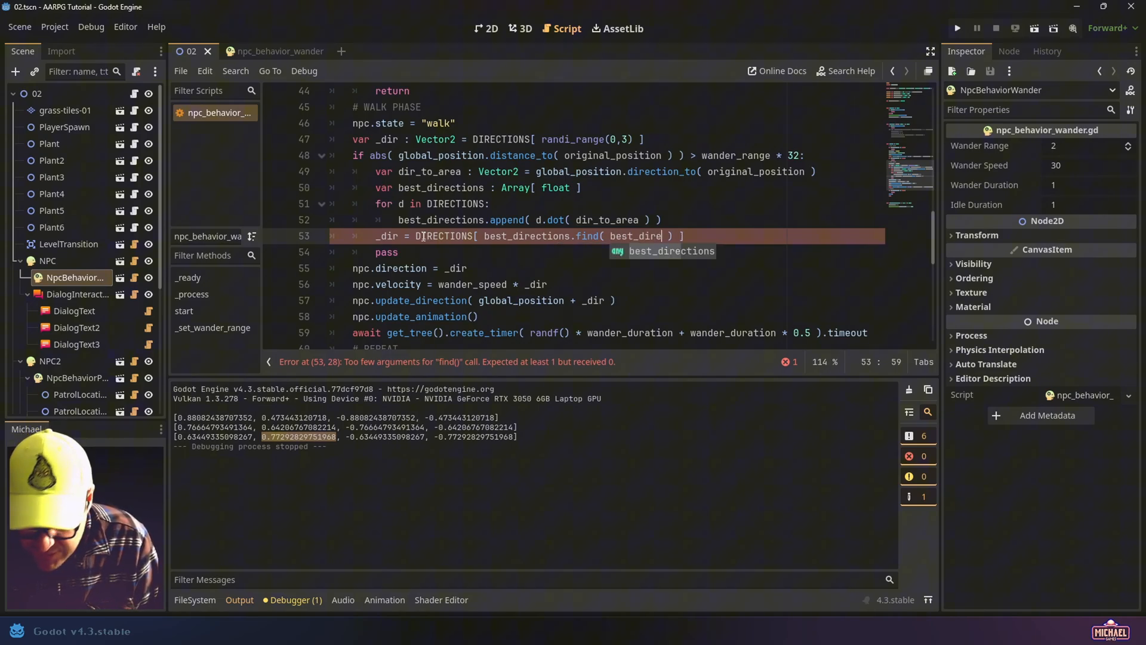
pyautogui.write('.max(')
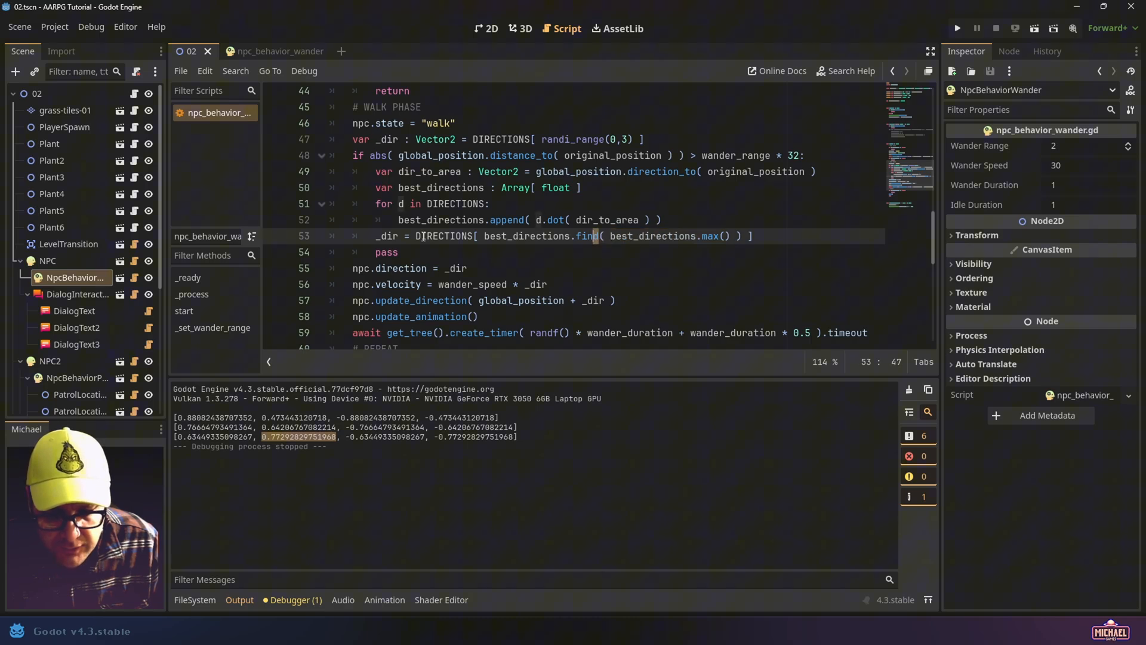
pyautogui.click(474, 235)
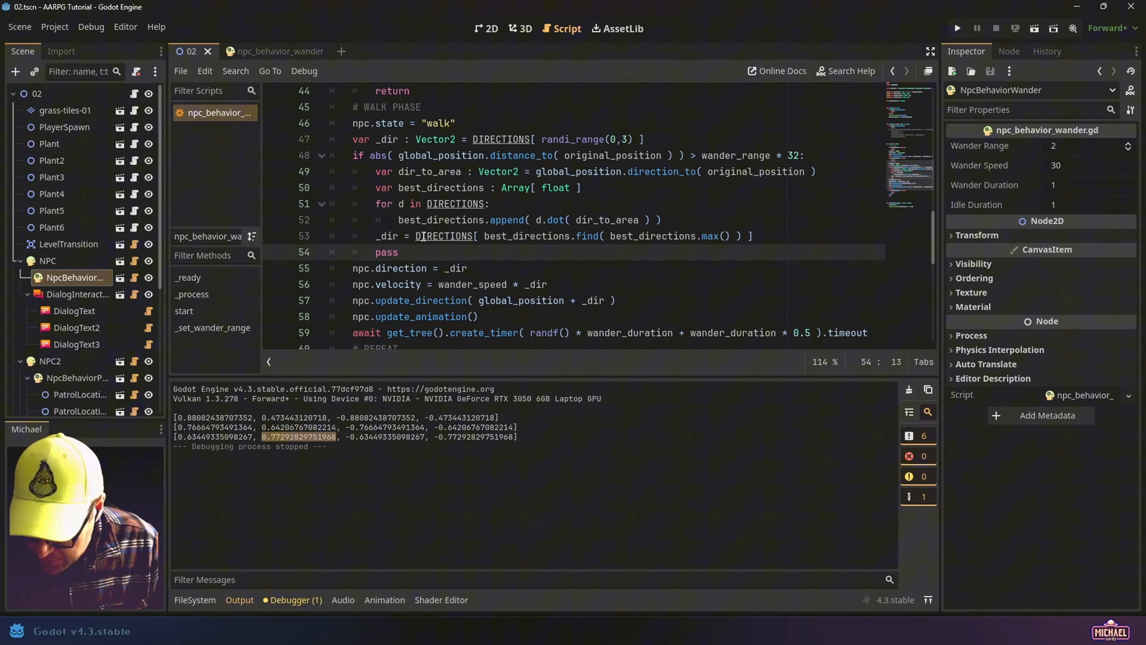
# In the 2D level view, change the NPC's Wander Range from 2 to 1, then go back to the wander script
pyautogui.click(485, 29)
pyautogui.write('1')
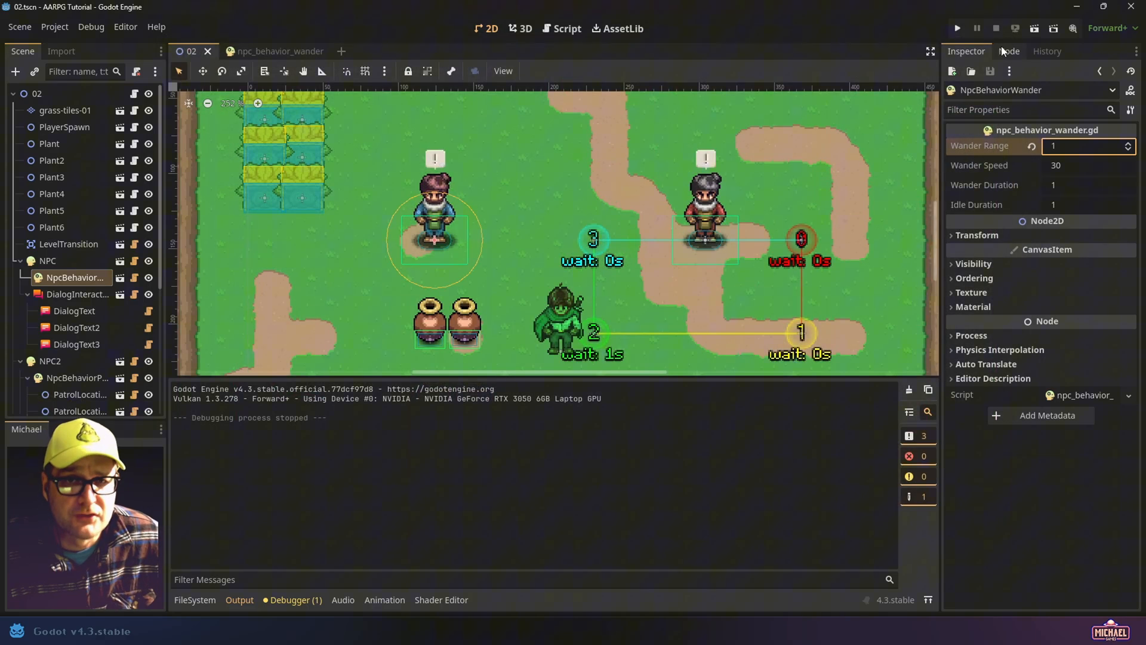
pyautogui.click(566, 28)
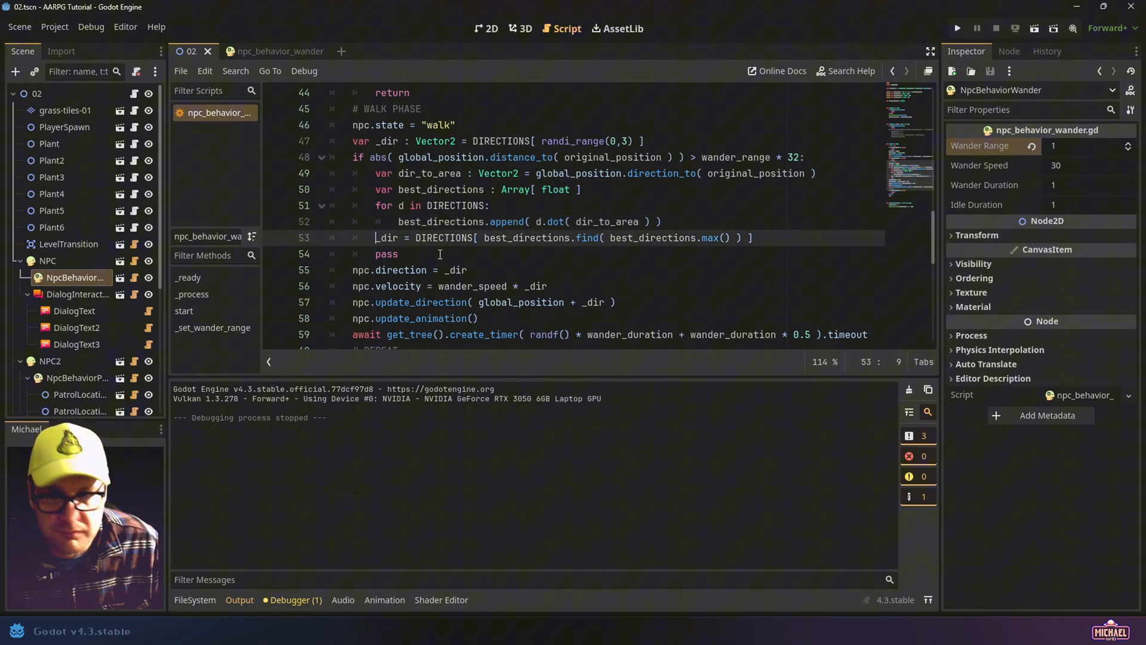
# Run the project and pause it so the menu shows an empty Inventory grid
pyautogui.click(387, 254)
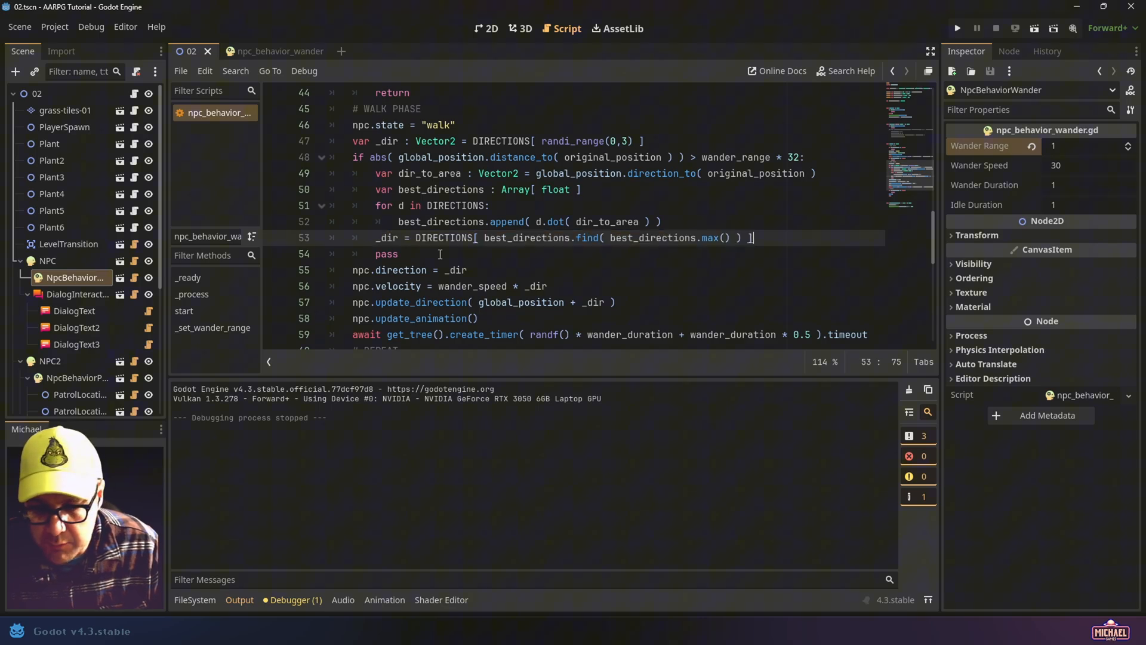
pyautogui.click(387, 254)
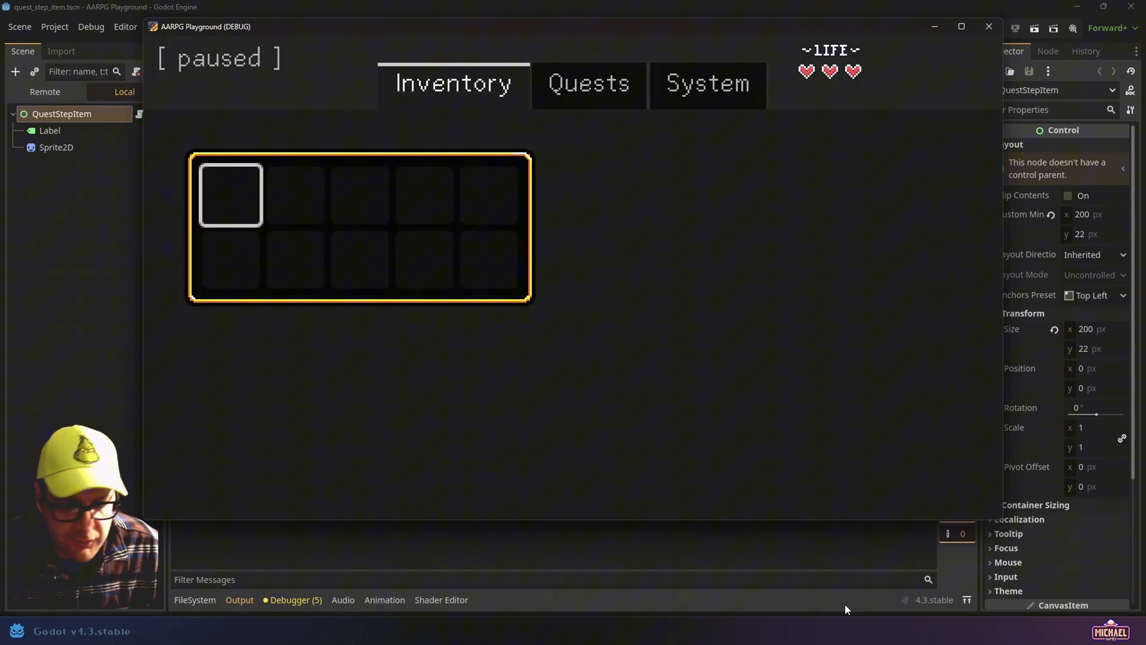
# Select an inventory slot, then show the Quests page listing Recover the lost Flute and Example
pyautogui.click(452, 83)
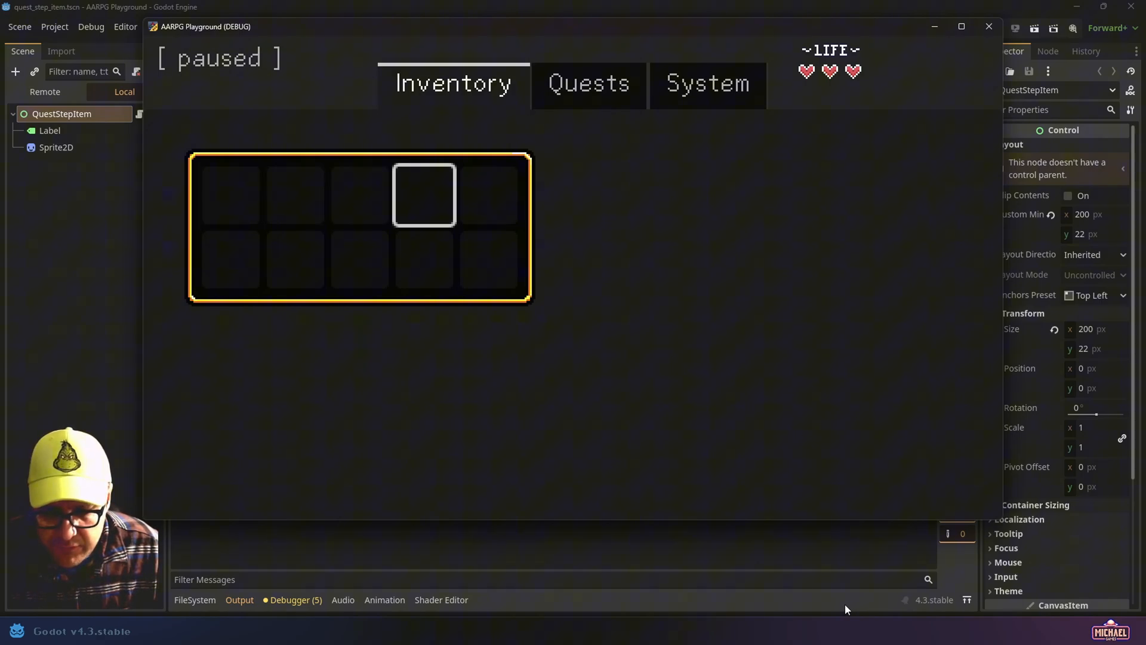
pyautogui.click(588, 83)
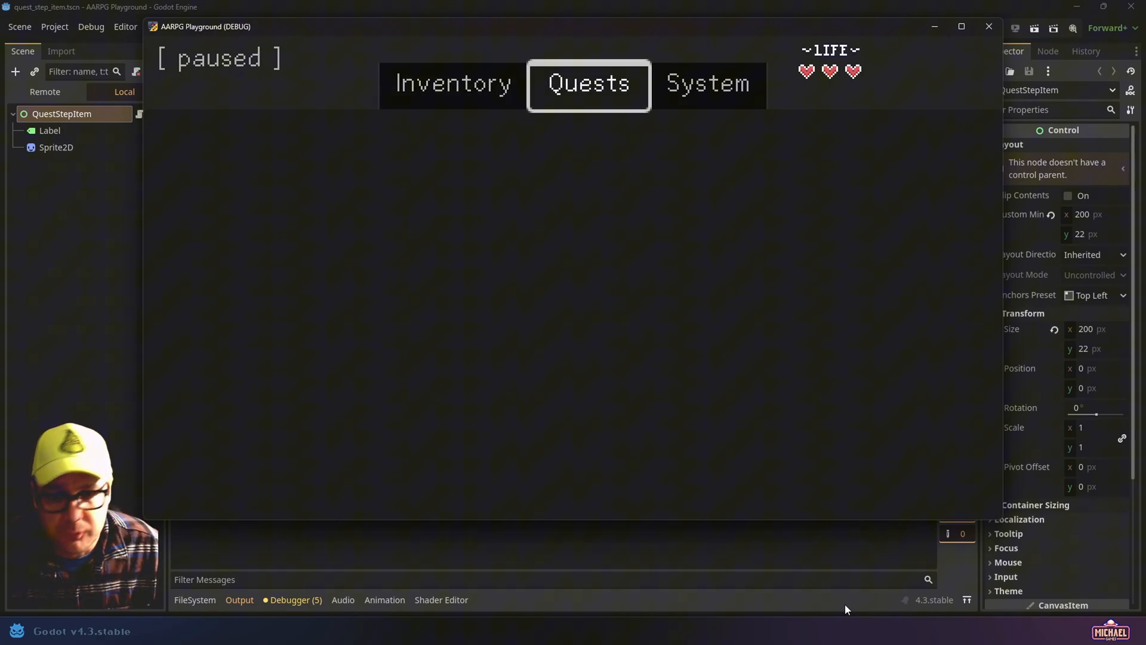
pyautogui.click(706, 82)
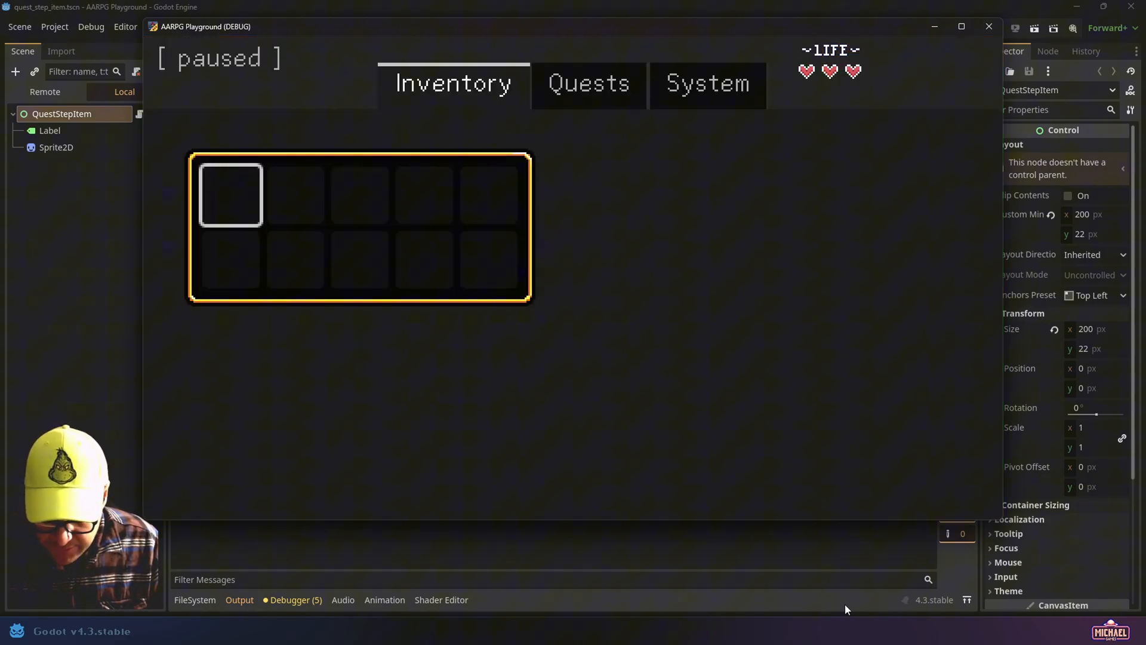
pyautogui.click(589, 83)
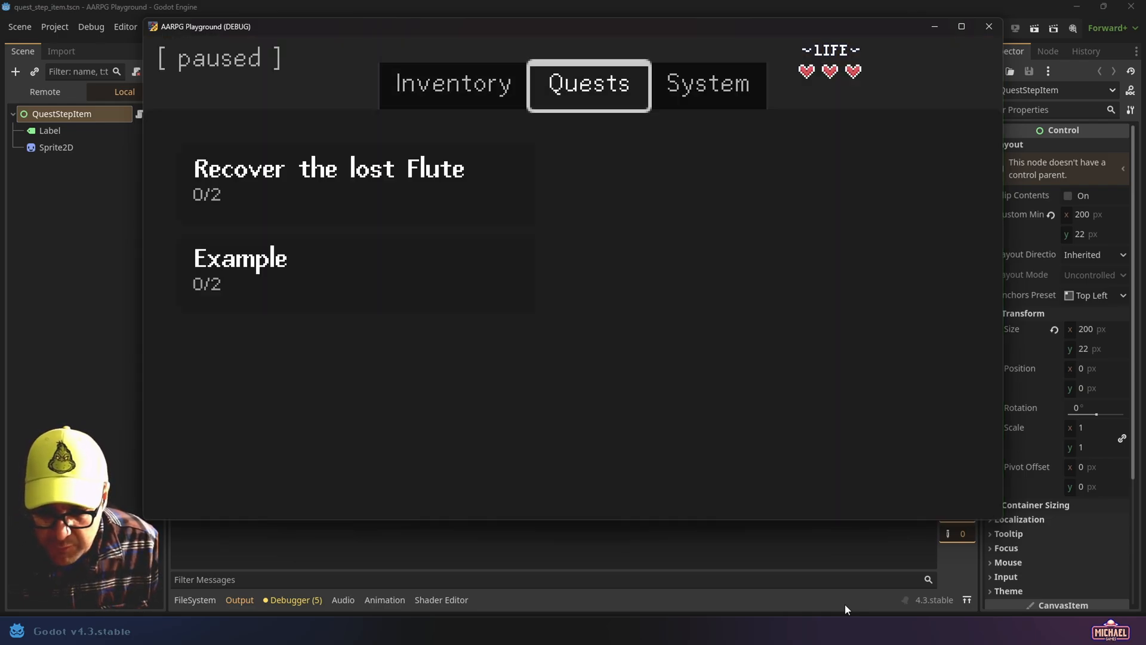
# View the Example, Alpha and Recover the lost Flute quest details, then return to Inventory
pyautogui.click(241, 270)
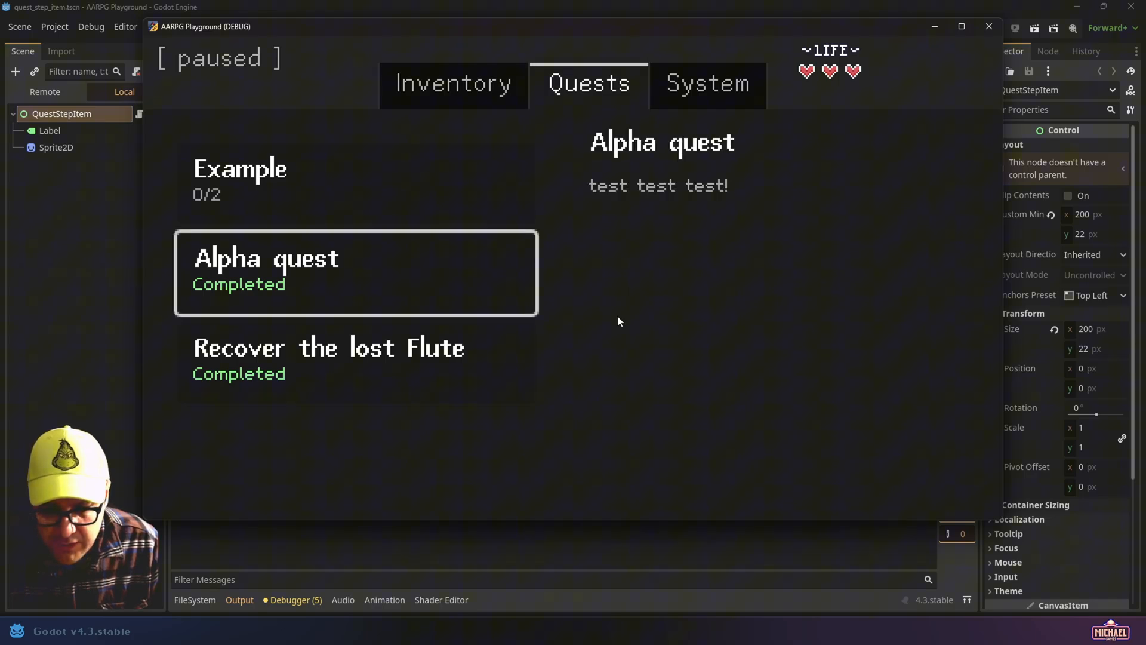
pyautogui.click(240, 179)
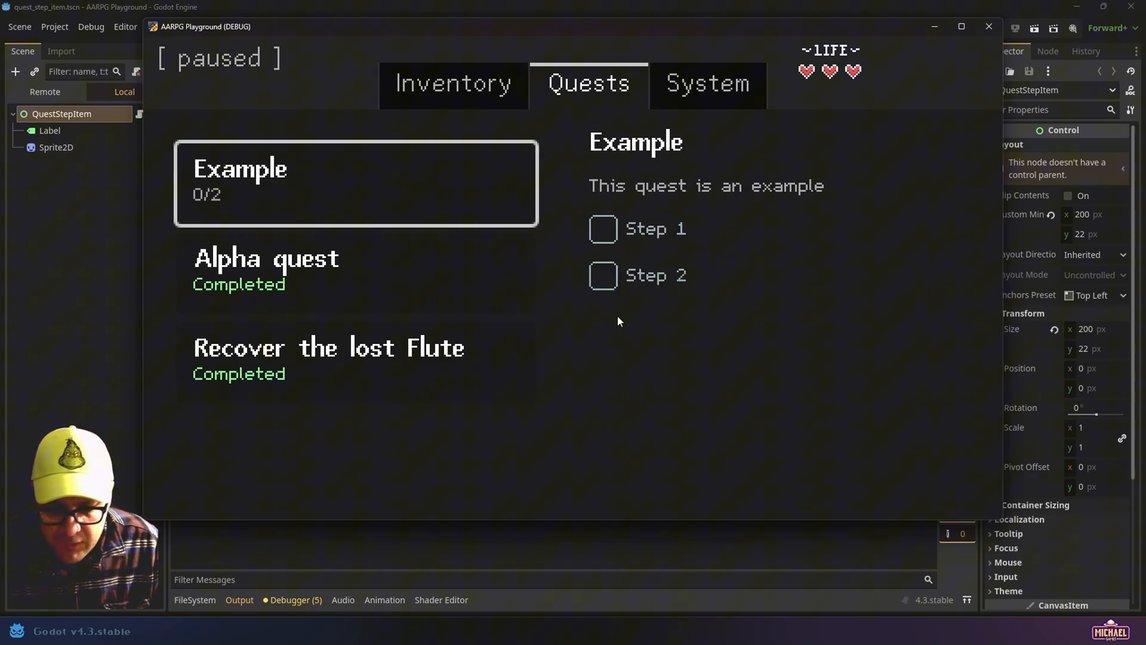
pyautogui.click(266, 270)
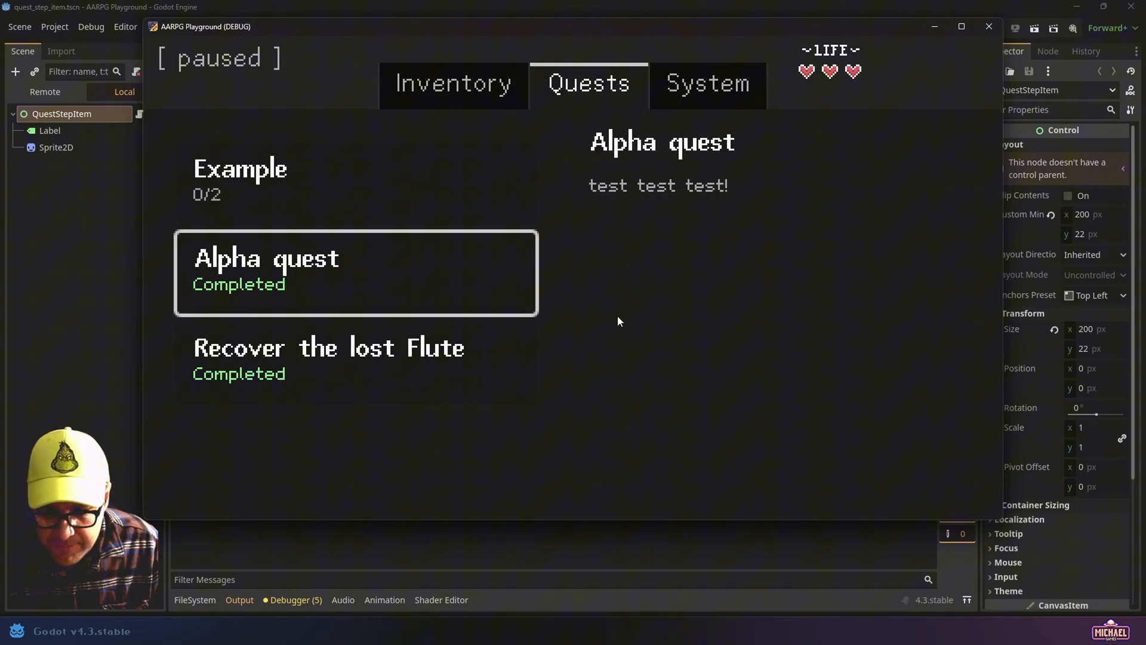
pyautogui.click(240, 181)
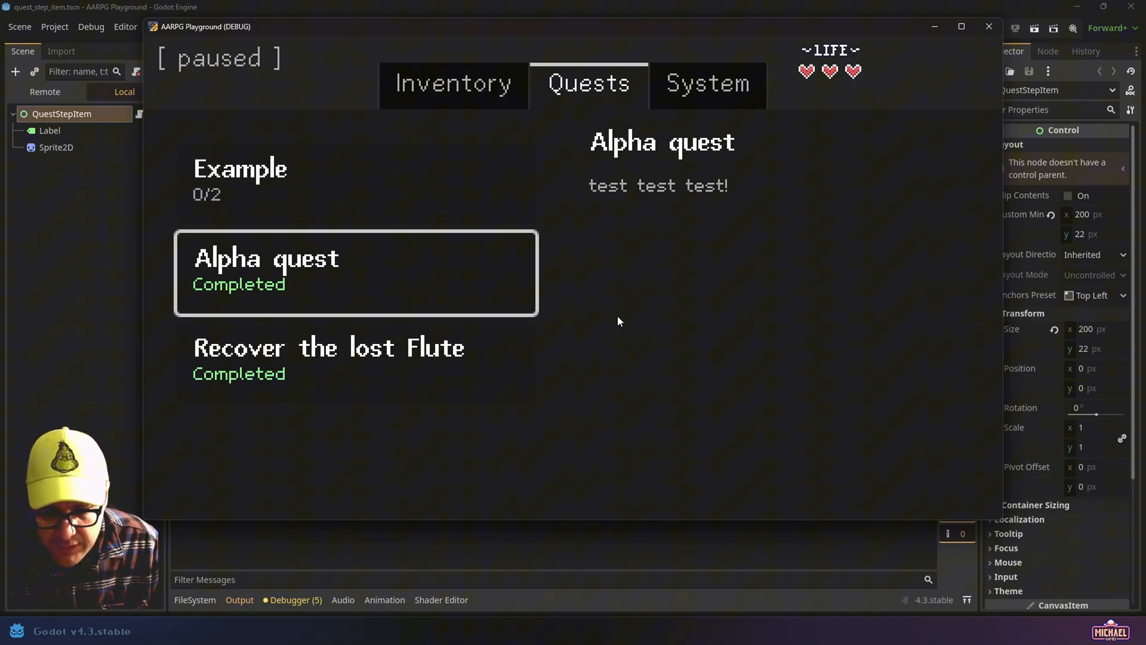
pyautogui.click(327, 361)
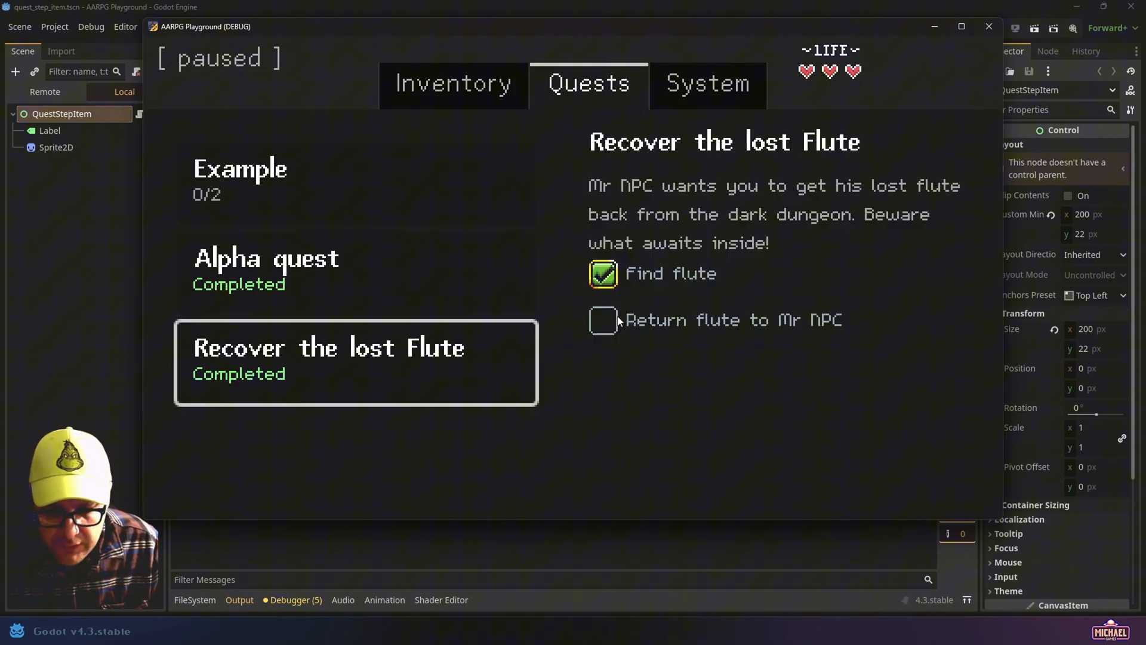
pyautogui.click(453, 82)
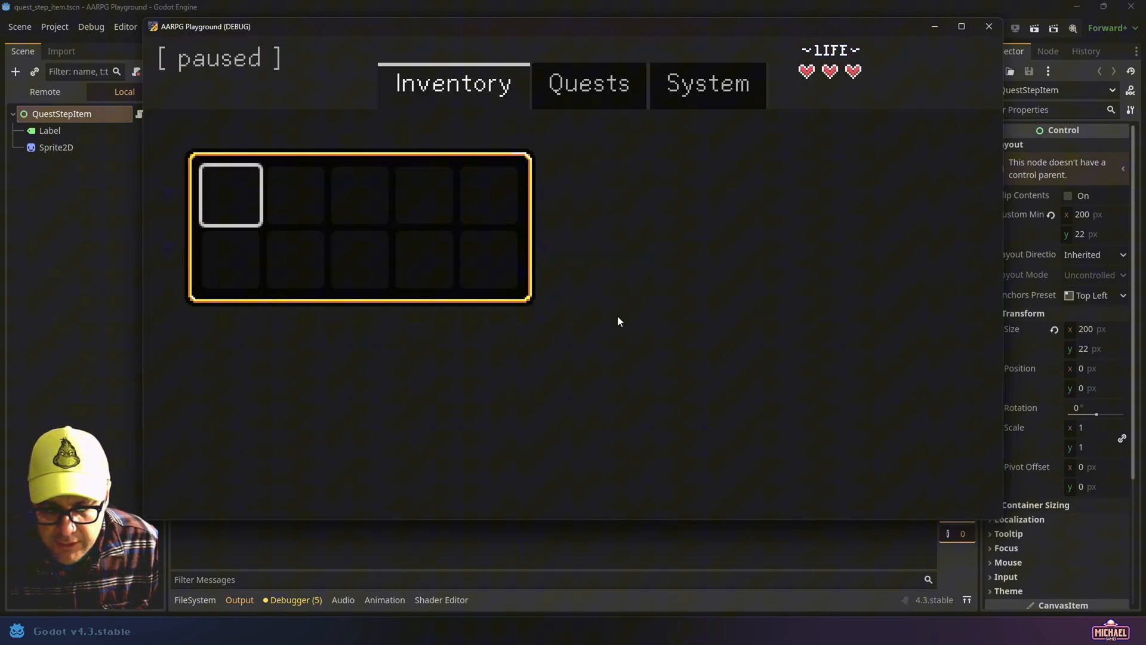
# Visit System, Inventory and Quests pages, view the Example quest's steps, and close the game window
pyautogui.click(707, 83)
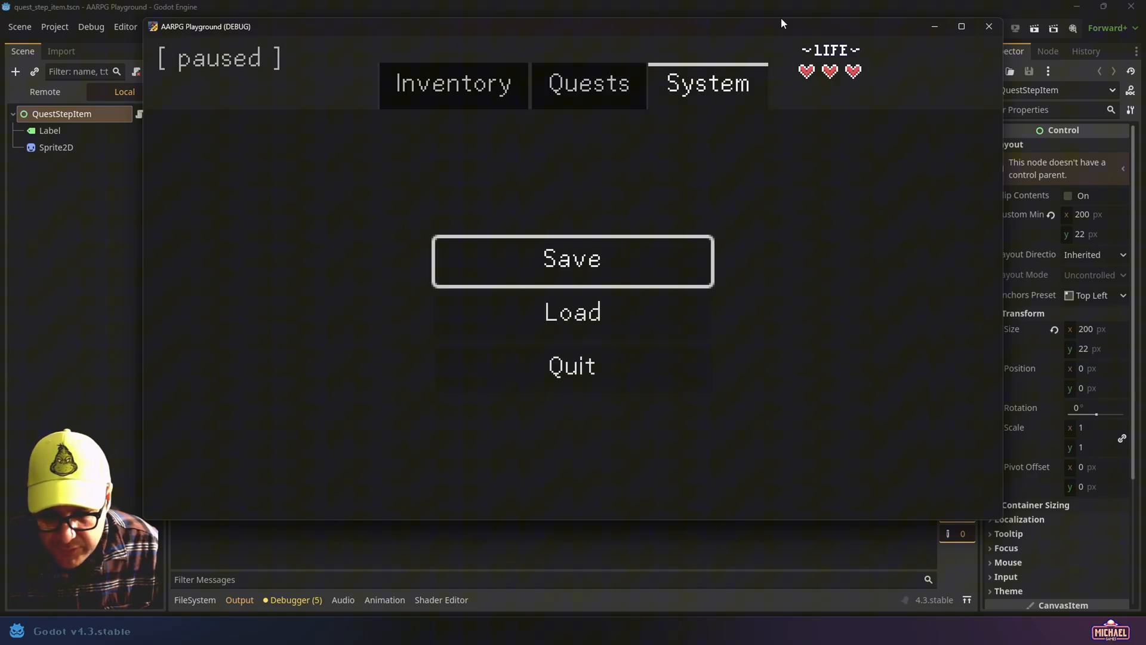
pyautogui.click(453, 83)
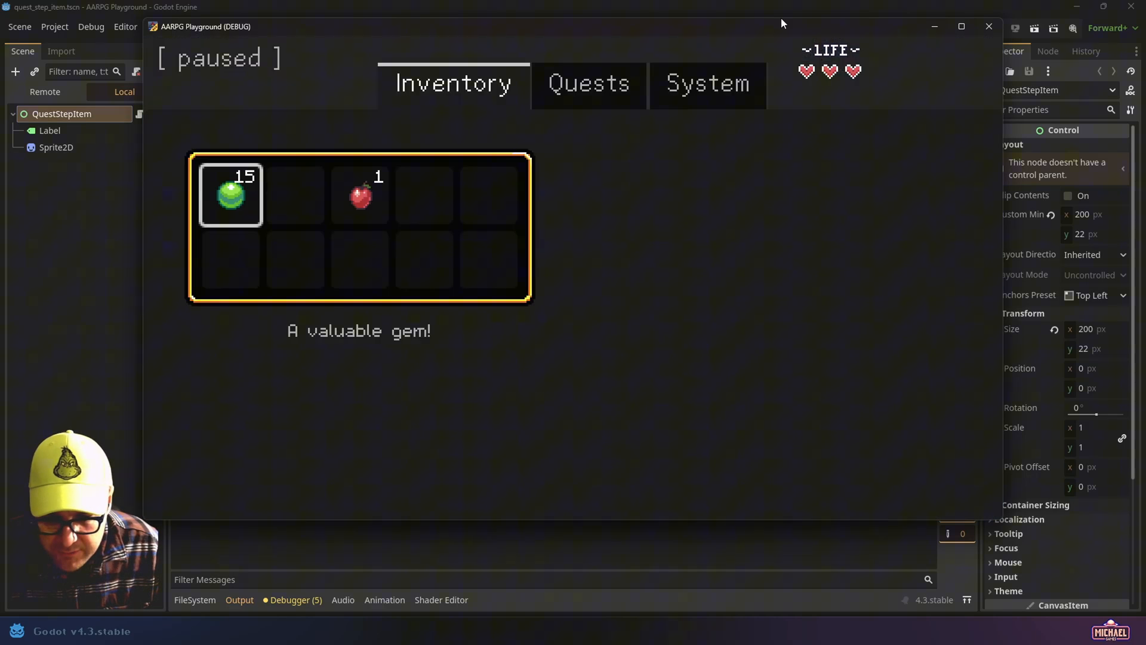
pyautogui.click(296, 194)
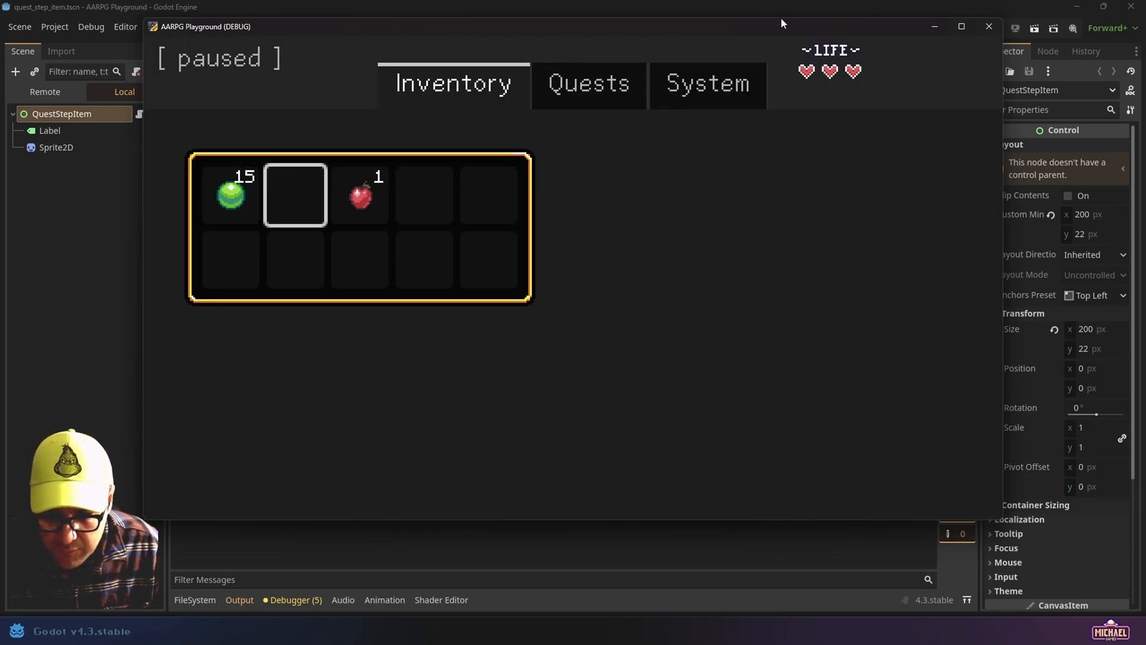
pyautogui.click(587, 84)
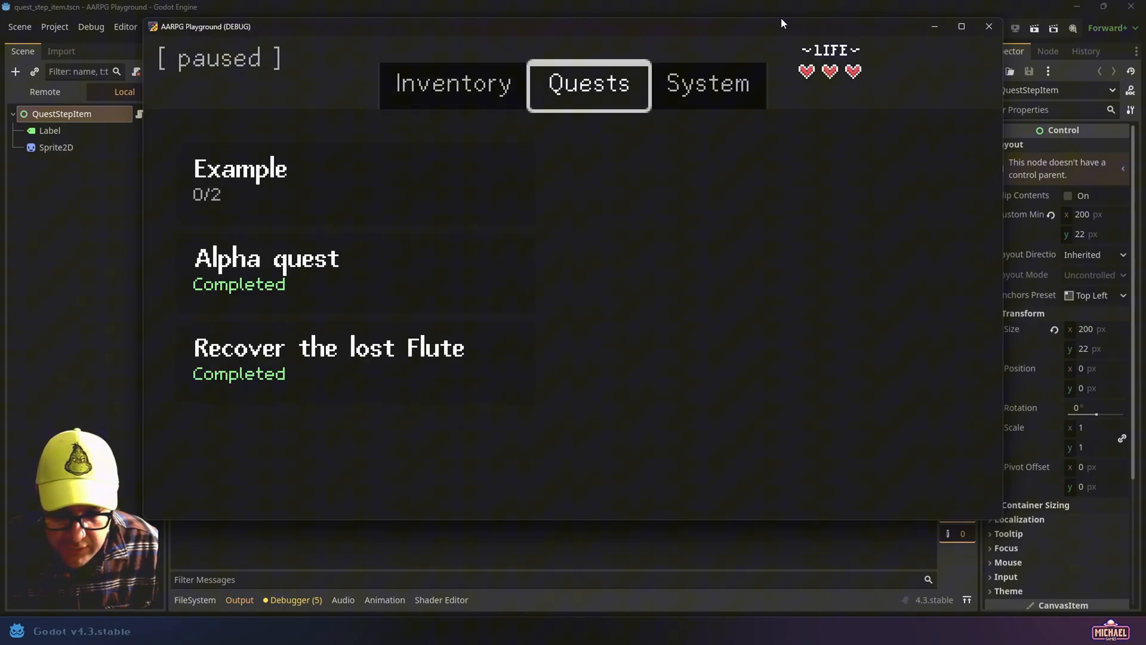
pyautogui.click(329, 358)
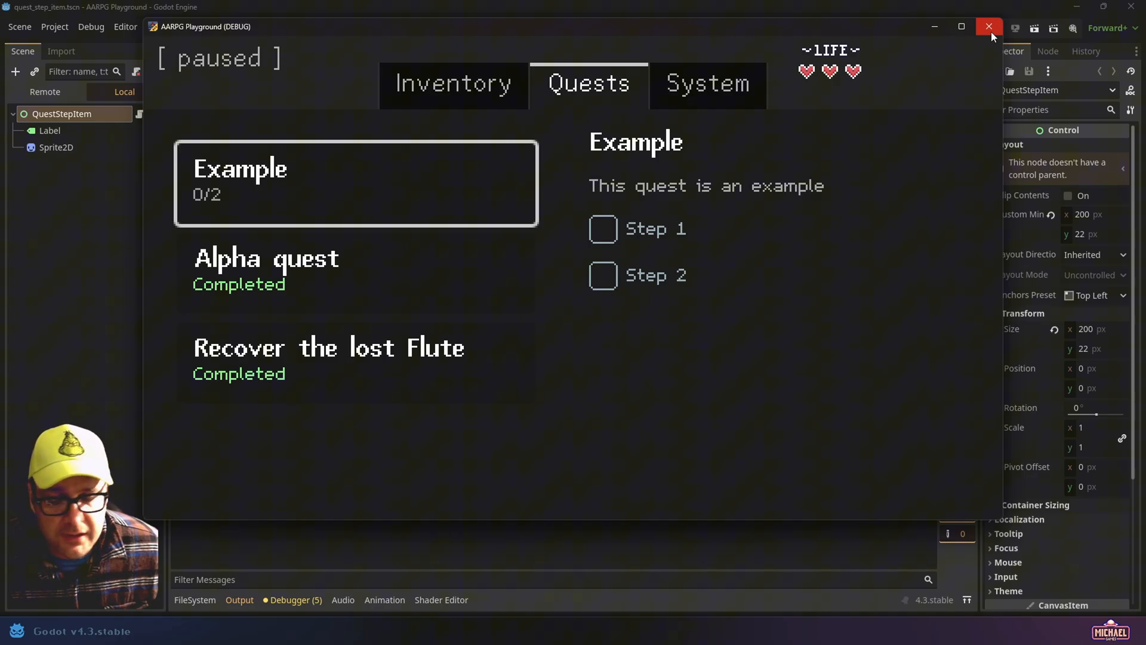
pyautogui.moveTo(990, 27)
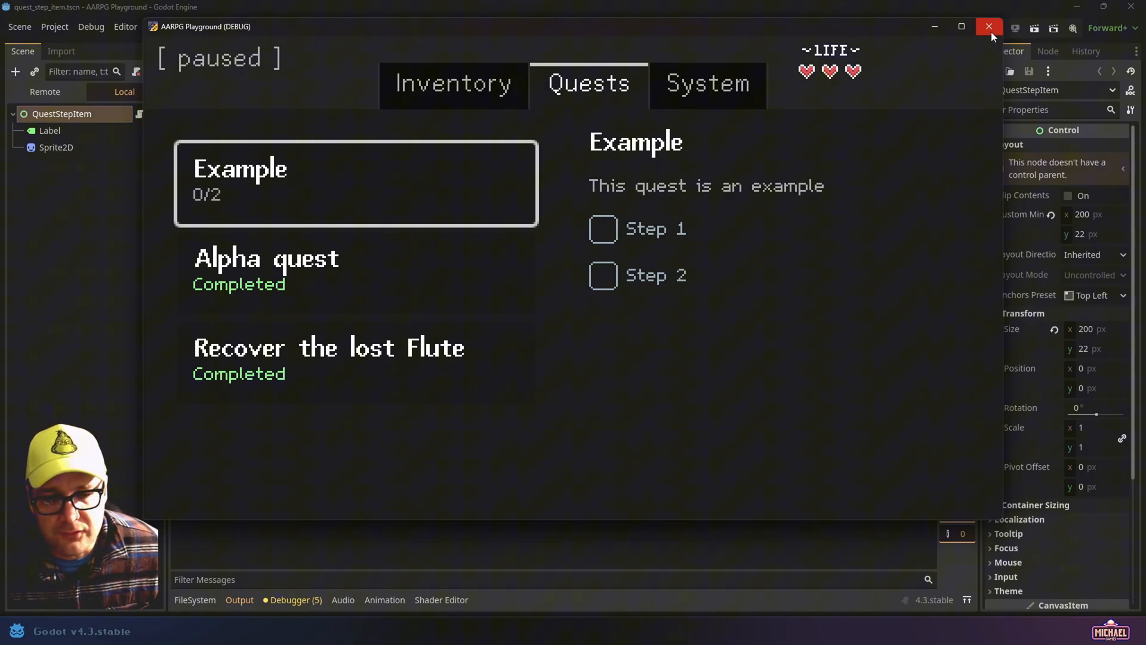
pyautogui.click(990, 27)
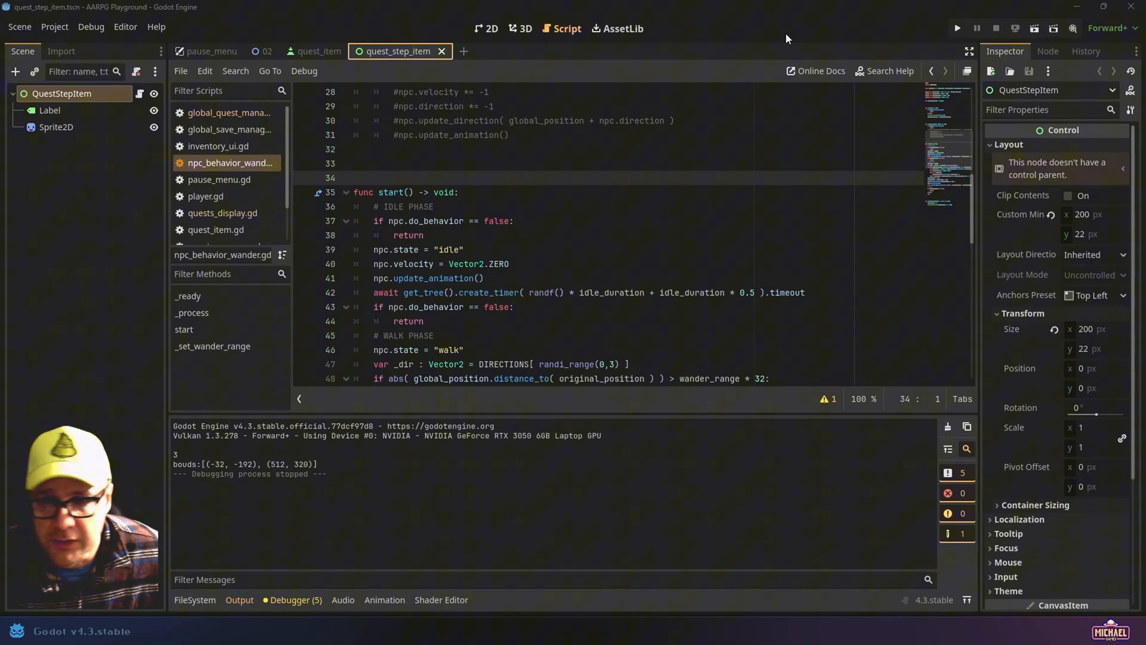
pyautogui.moveTo(751, 22)
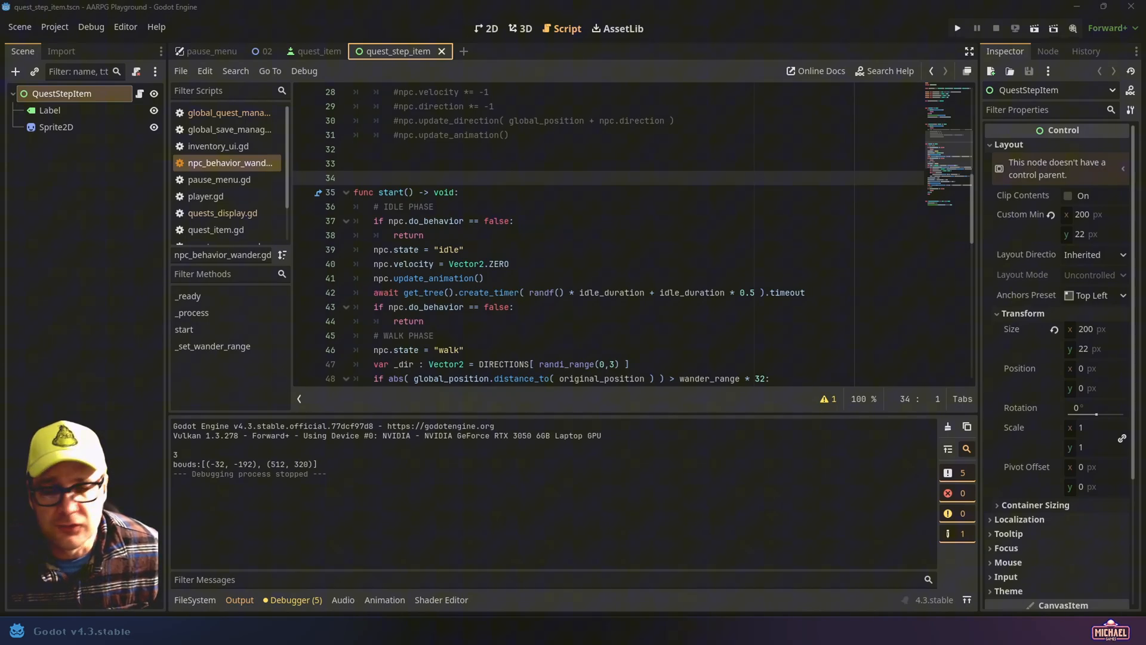
# Run the project again to load the cloudy sky opening scene
pyautogui.click(486, 28)
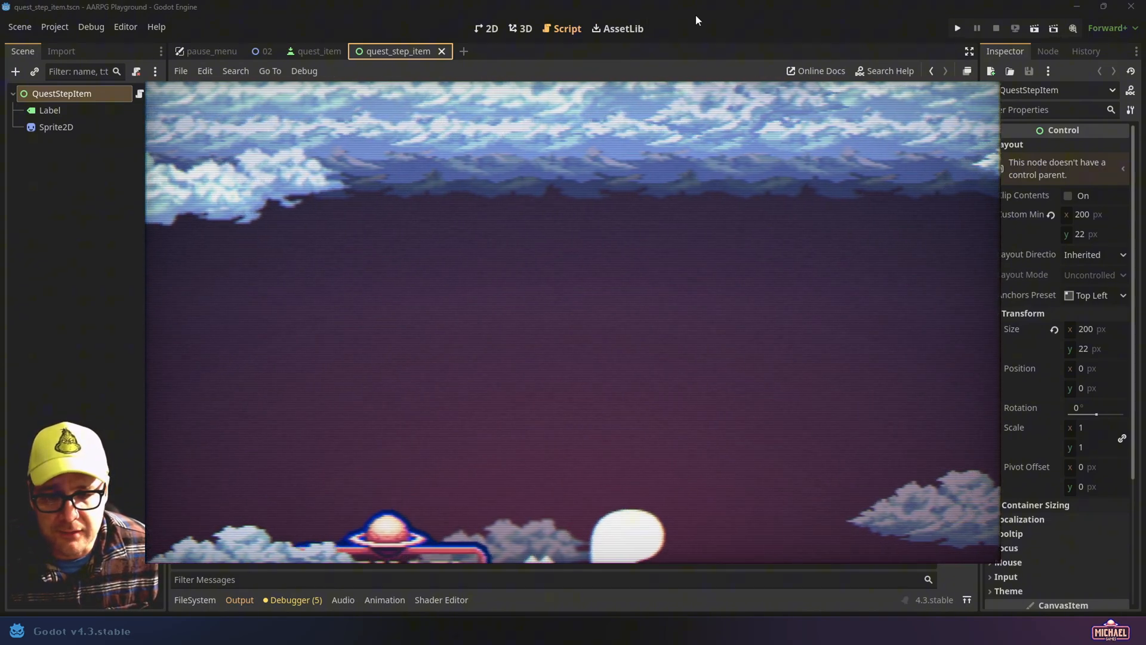